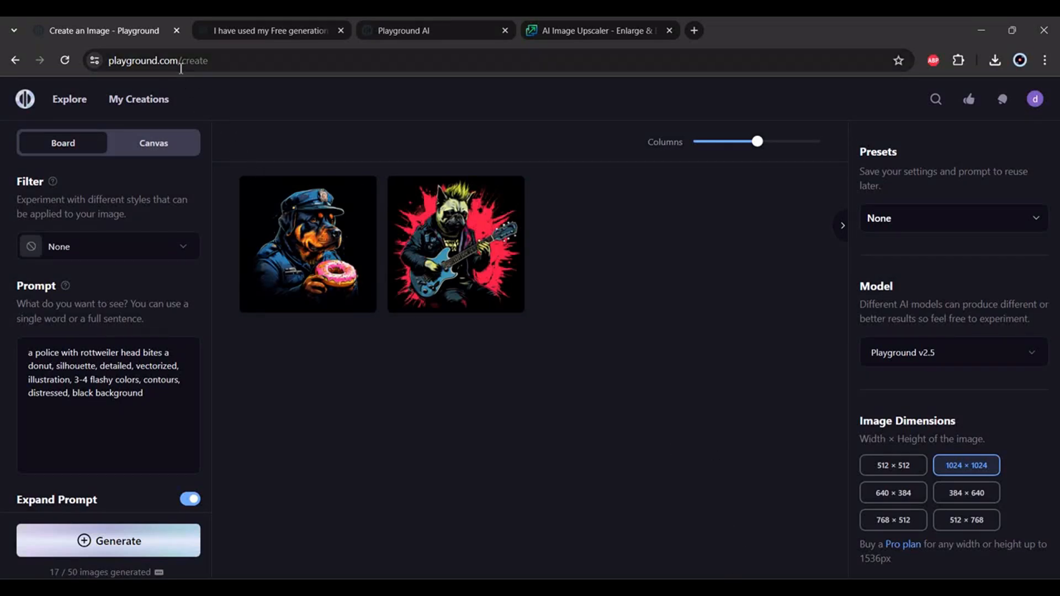
mouse_move(466, 385)
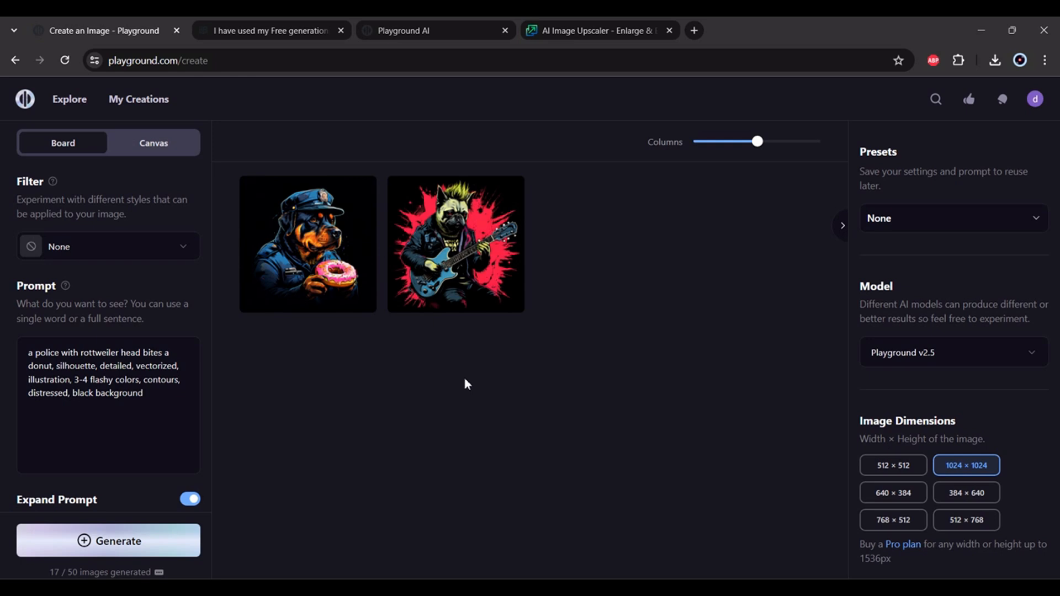
mouse_move(508, 384)
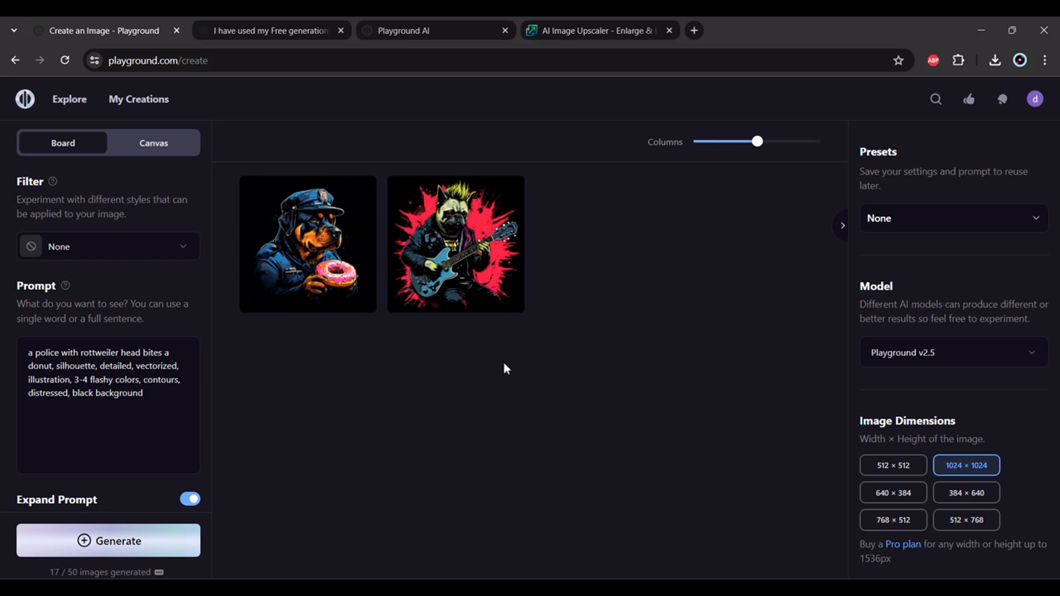
mouse_move(376, 461)
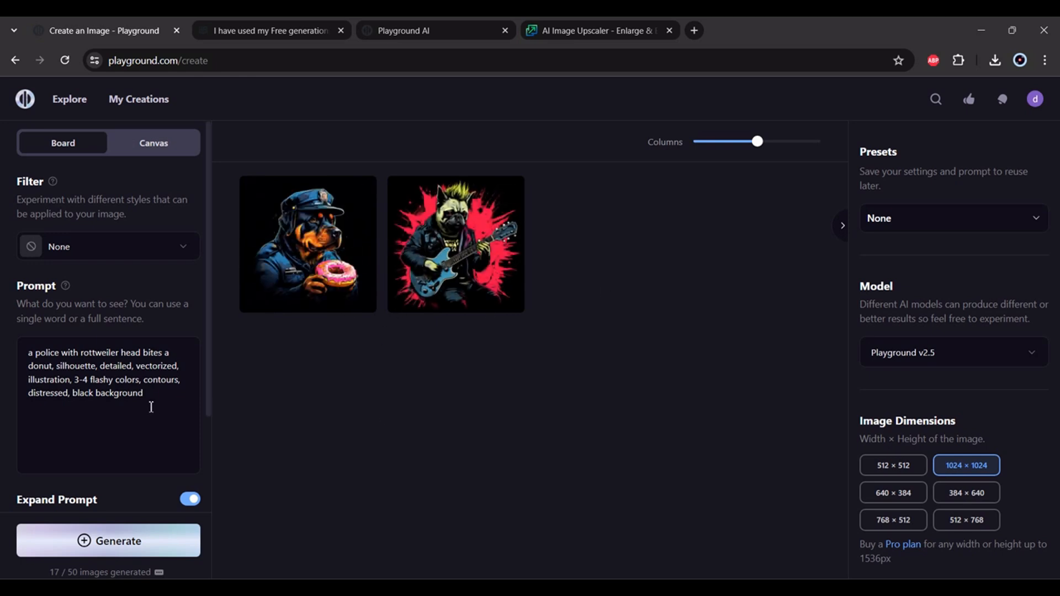
mouse_move(113, 571)
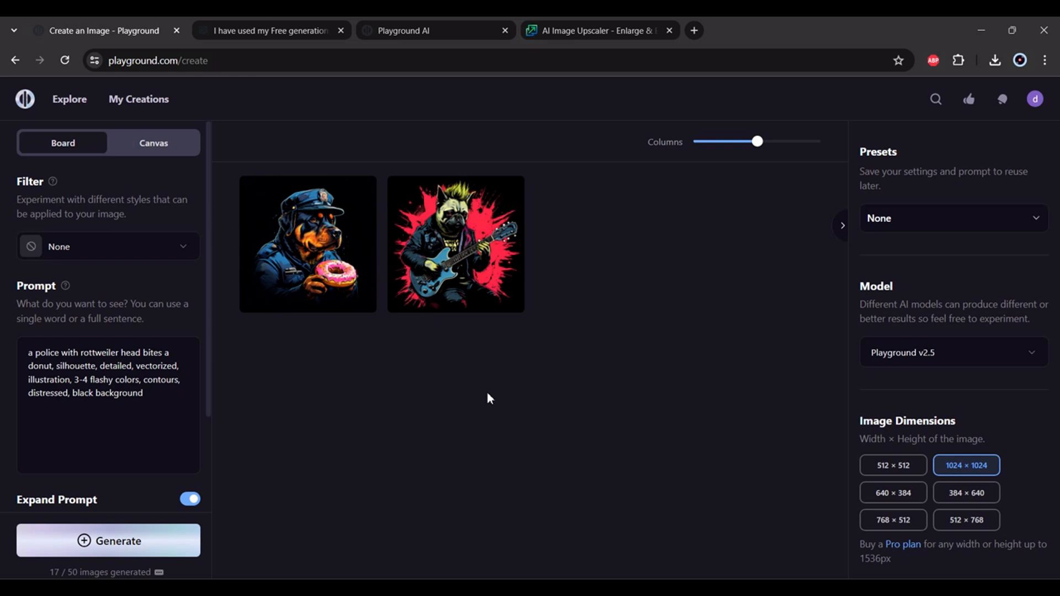
Bring up the help article on the free plan's 50-images-per-24-hours limit.
left_click(270, 31)
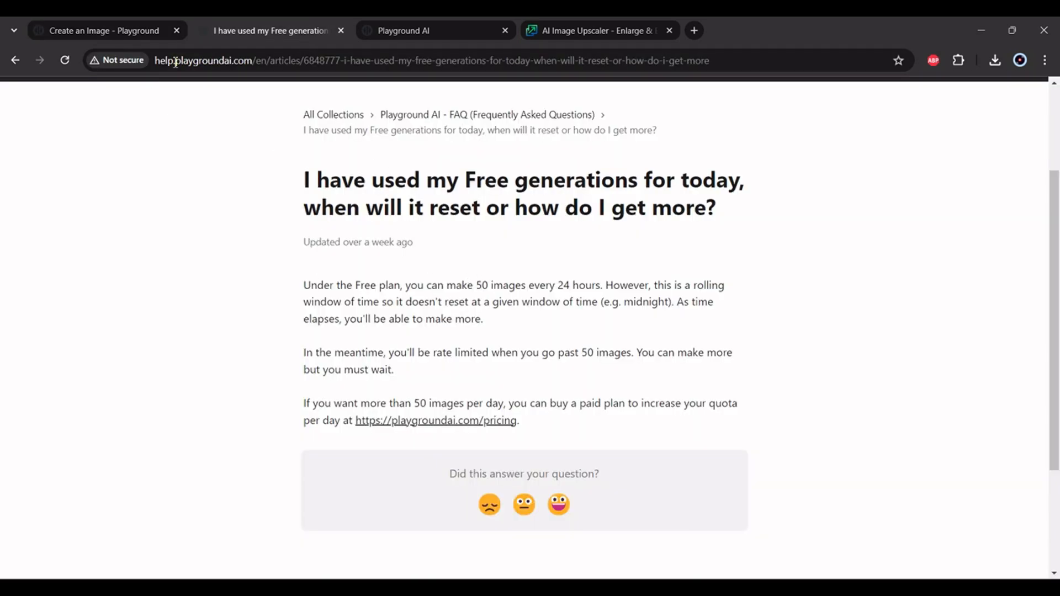
mouse_move(440, 280)
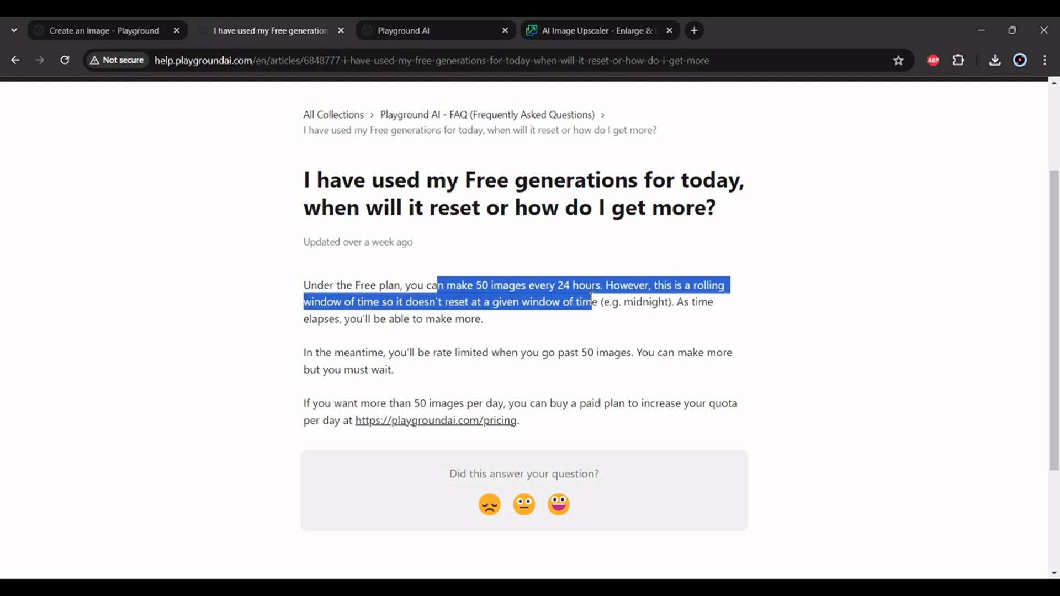
Return to the create board, checking presets and keeping the Playground v2.5 model.
left_click(102, 31)
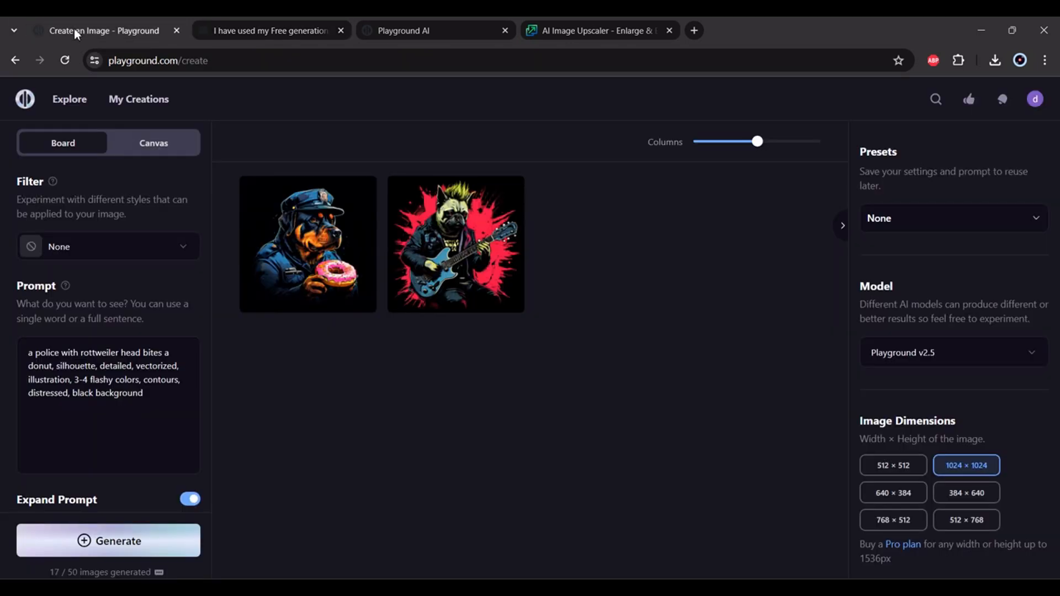
mouse_move(300, 384)
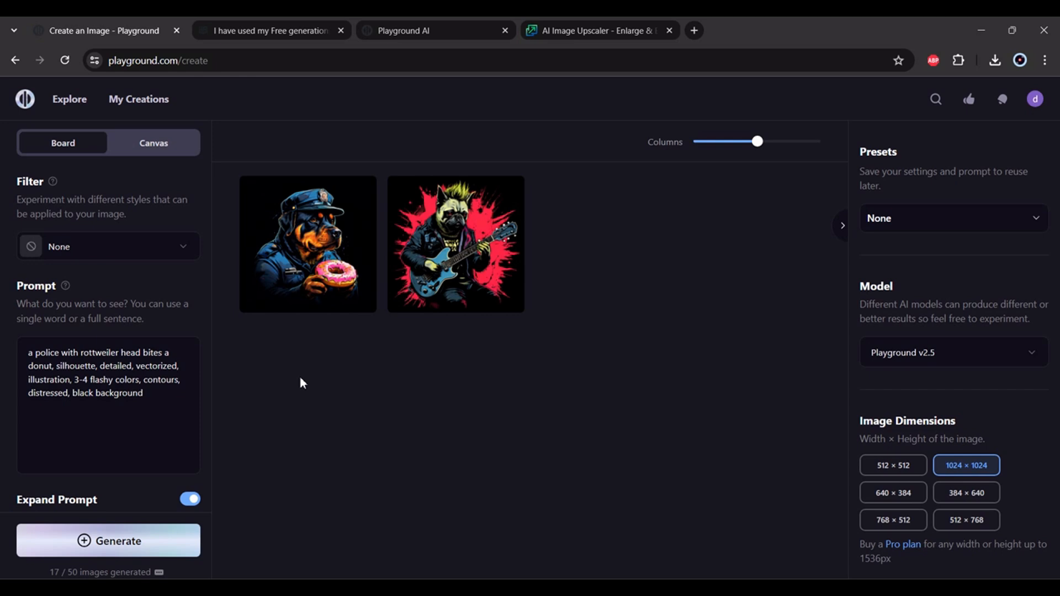
mouse_move(259, 238)
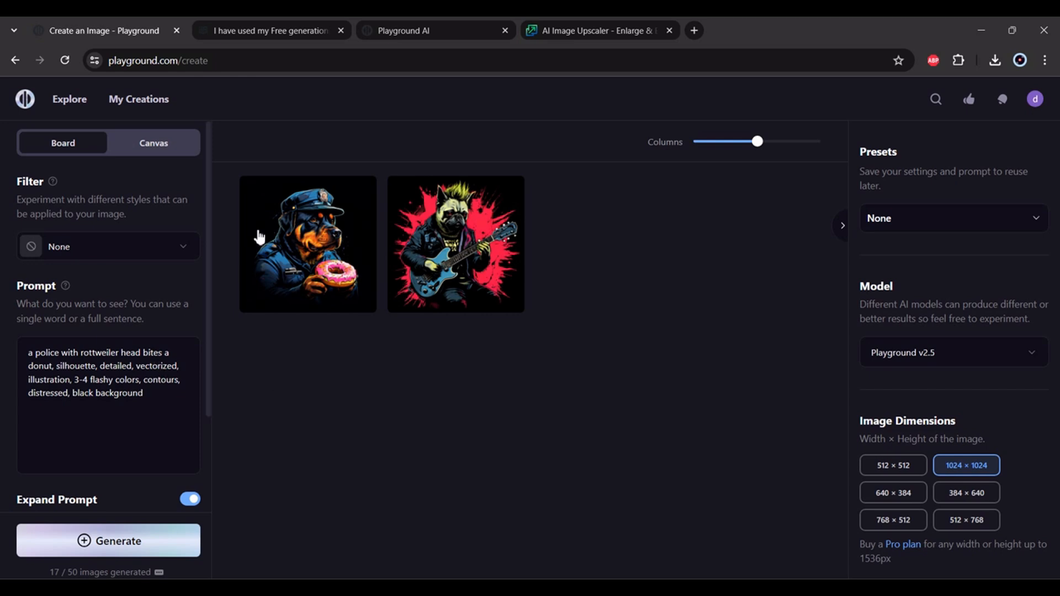
mouse_move(956, 495)
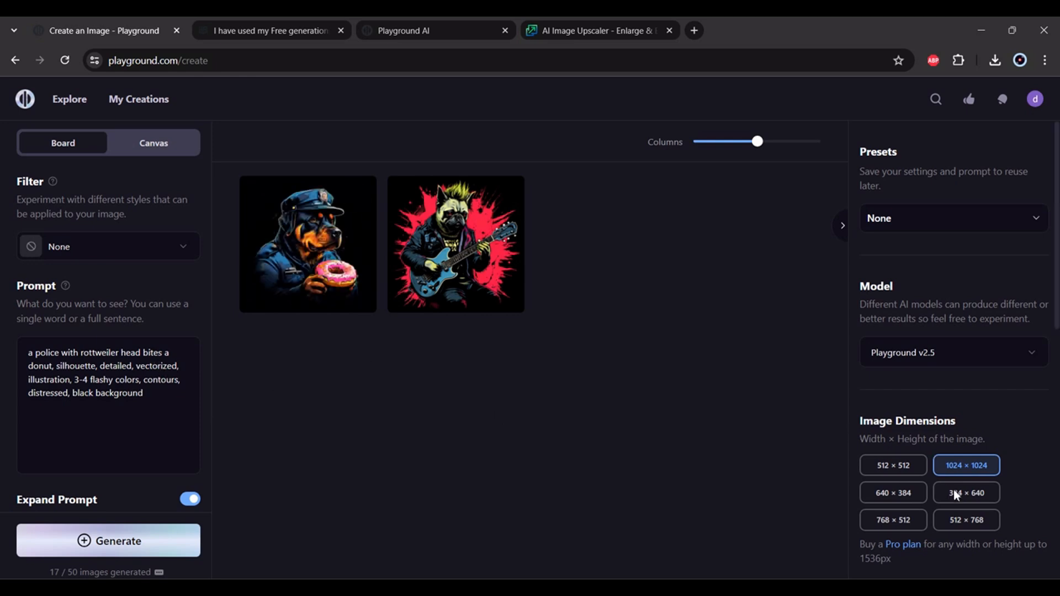
mouse_move(929, 399)
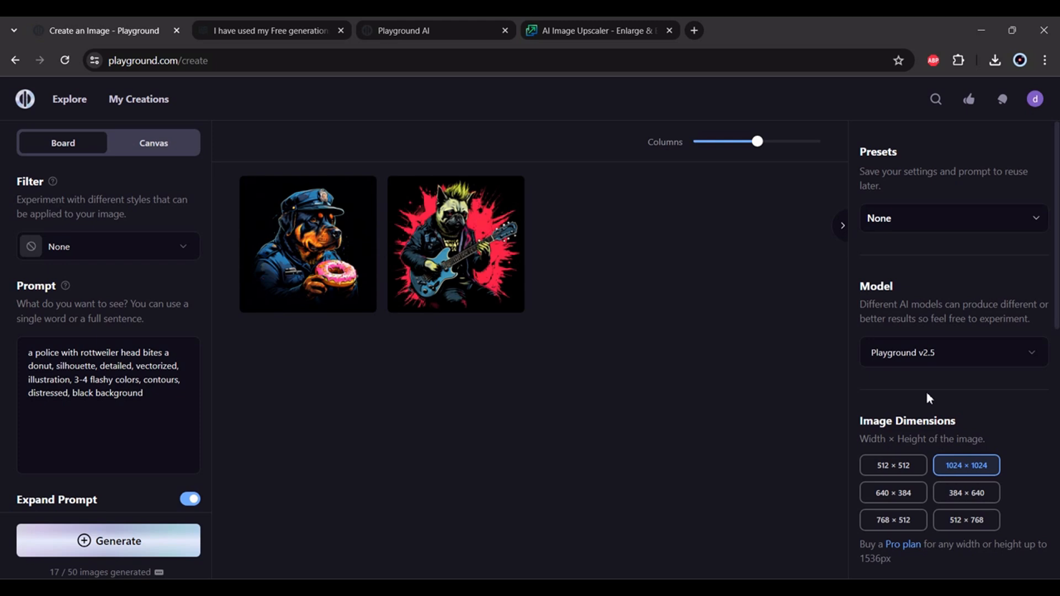
mouse_move(902, 364)
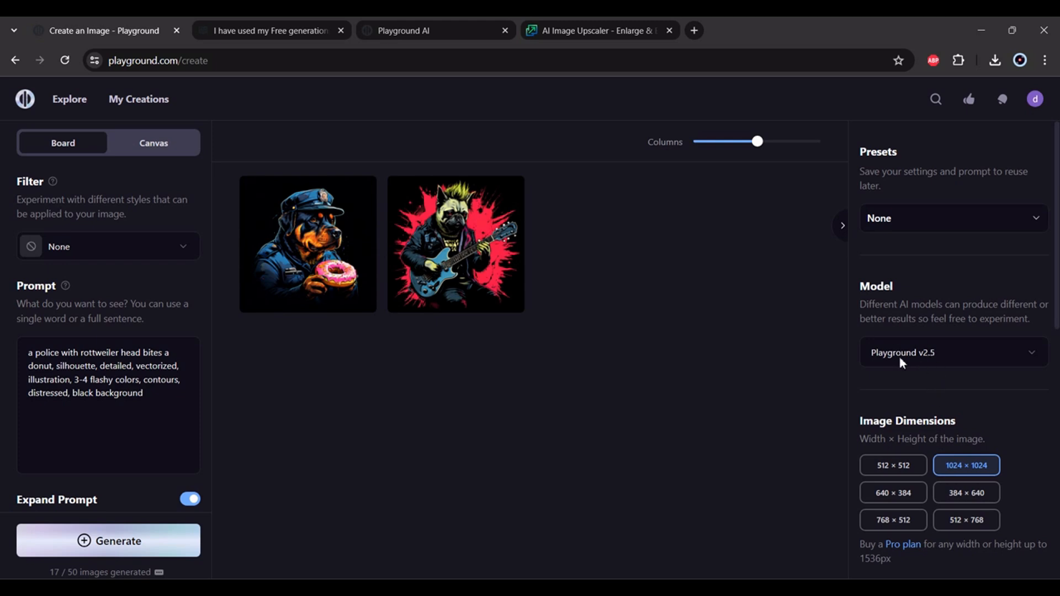
left_click(953, 218)
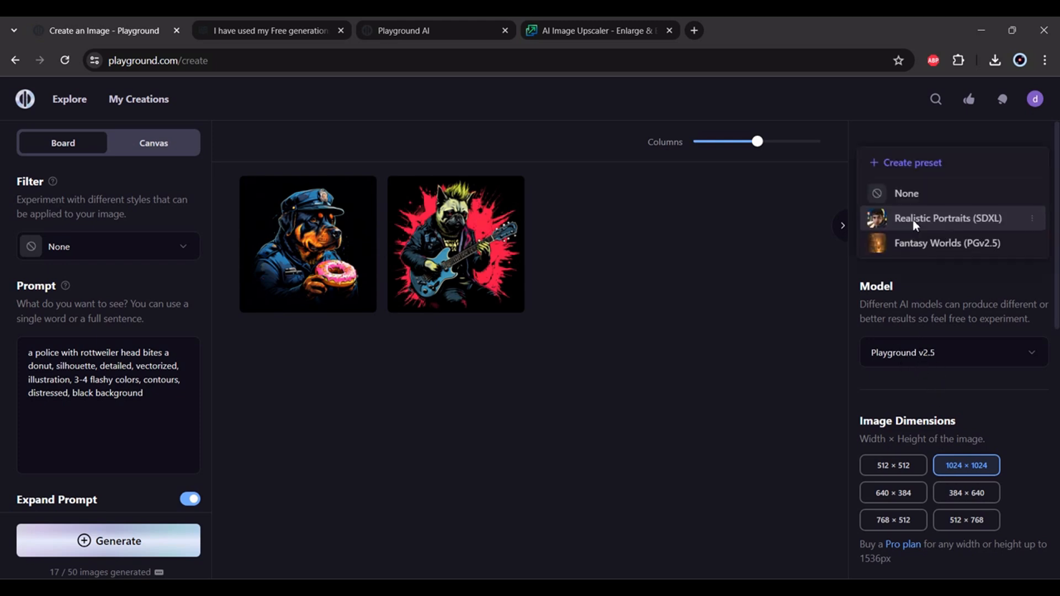
left_click(952, 353)
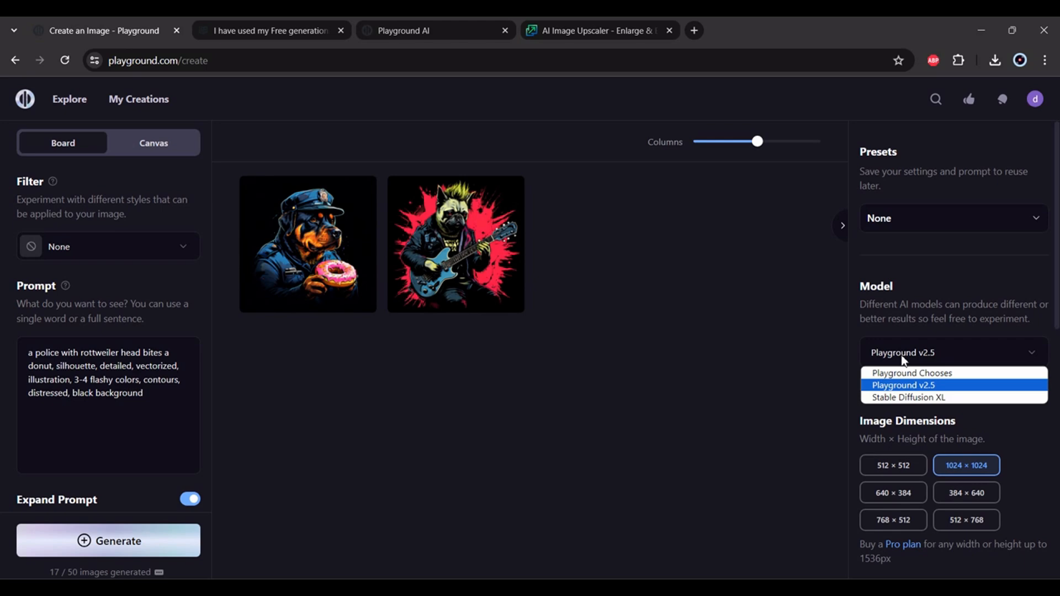
left_click(909, 386)
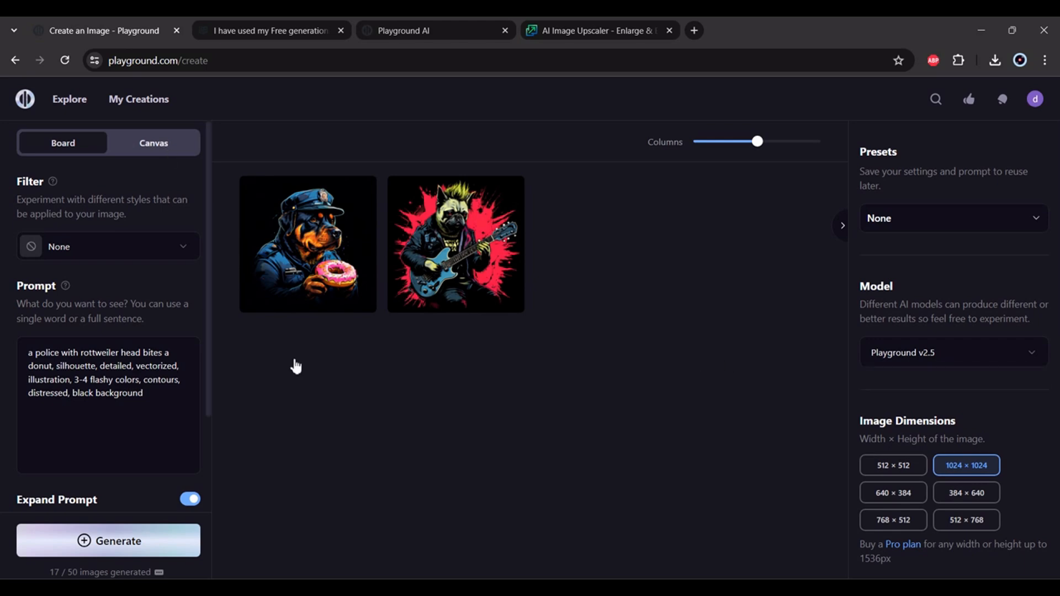
mouse_move(306, 229)
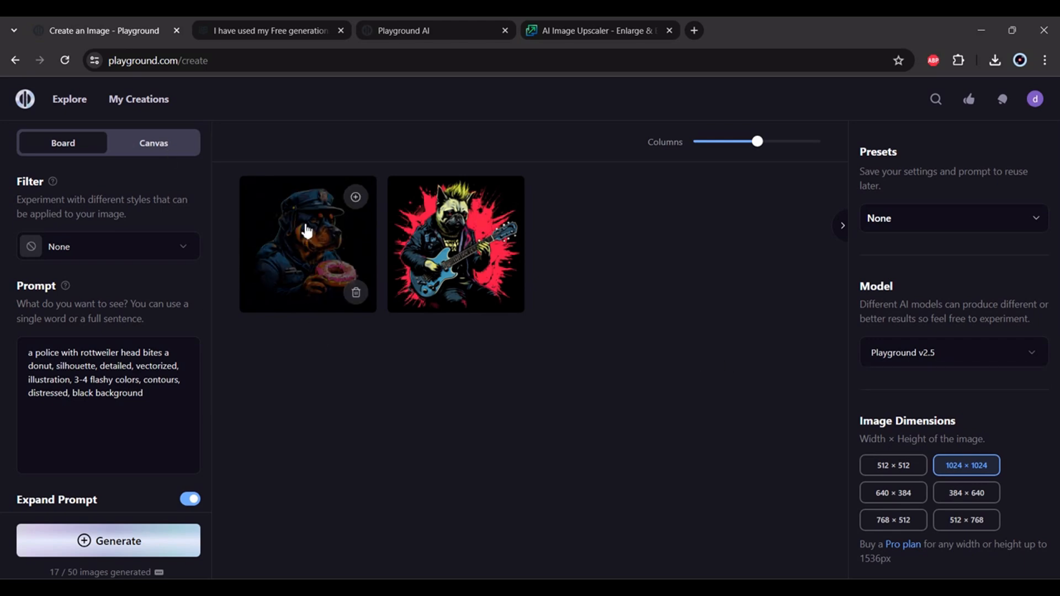
left_click(306, 243)
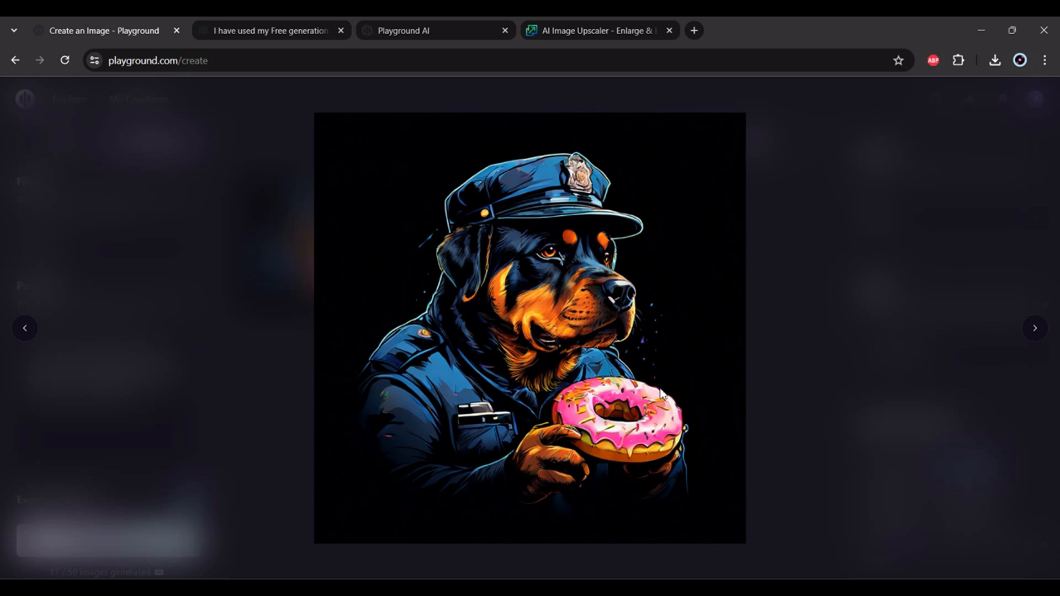
mouse_move(774, 268)
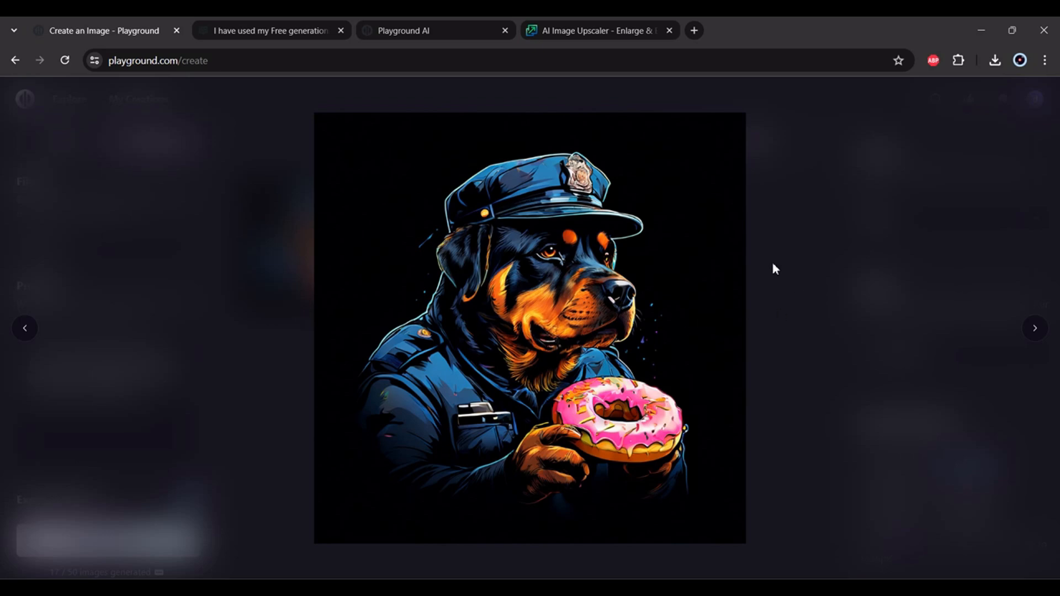
mouse_move(570, 417)
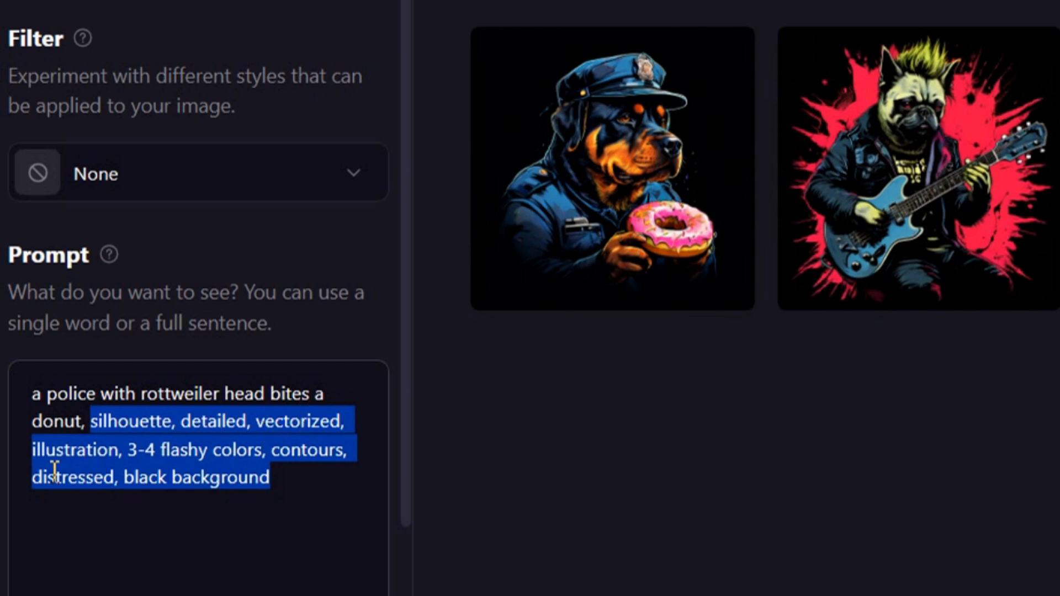
left_click(274, 450)
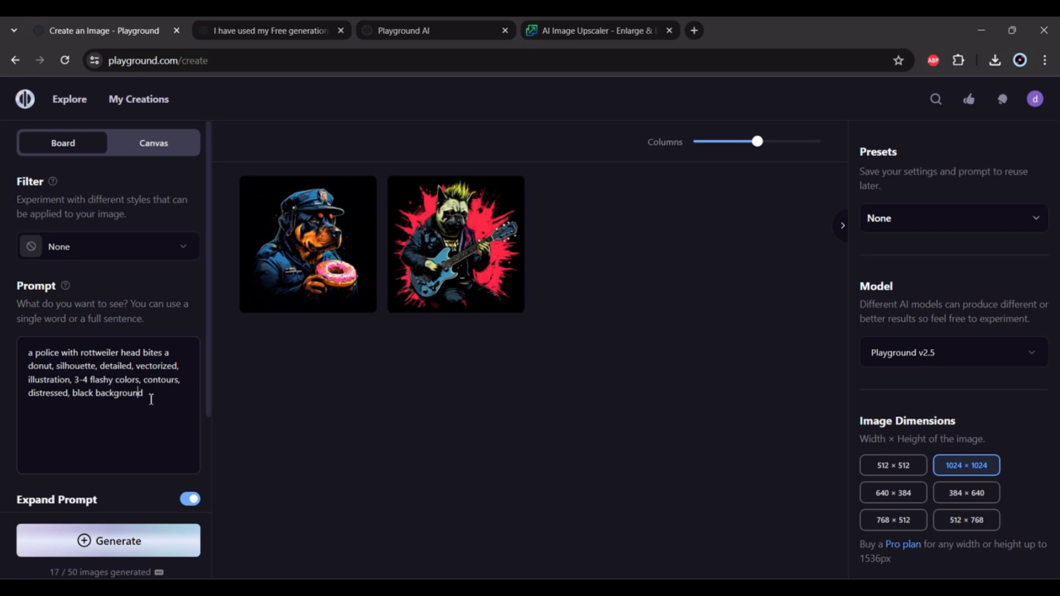
mouse_move(465, 271)
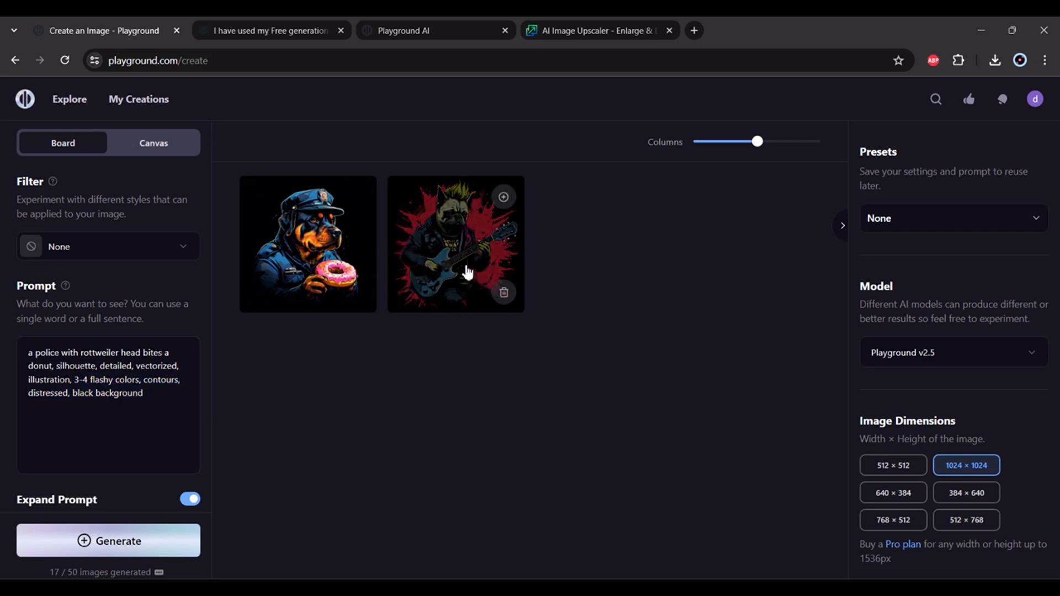
mouse_move(455, 251)
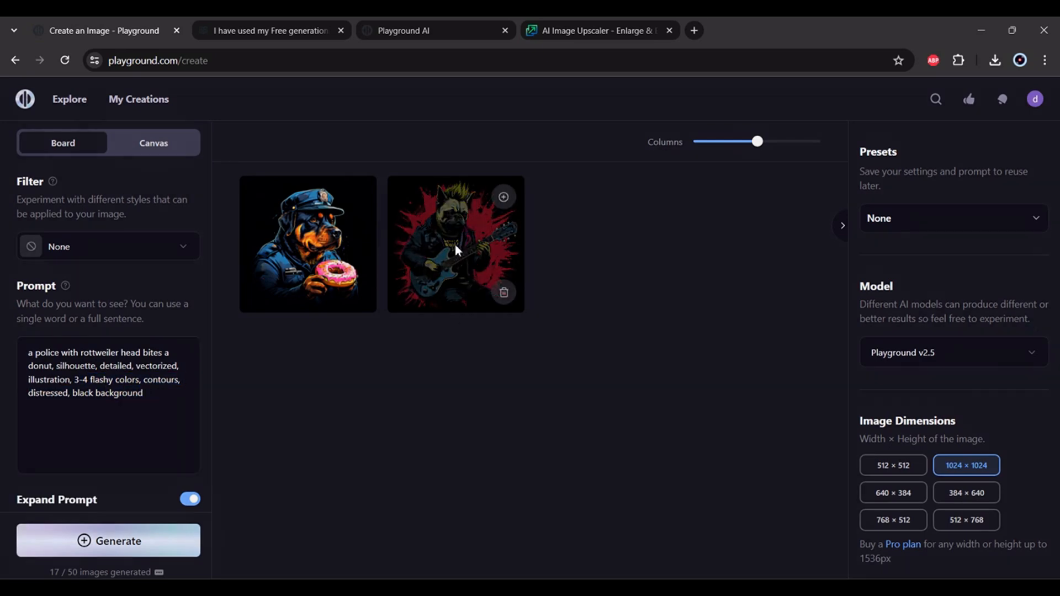
left_click(455, 243)
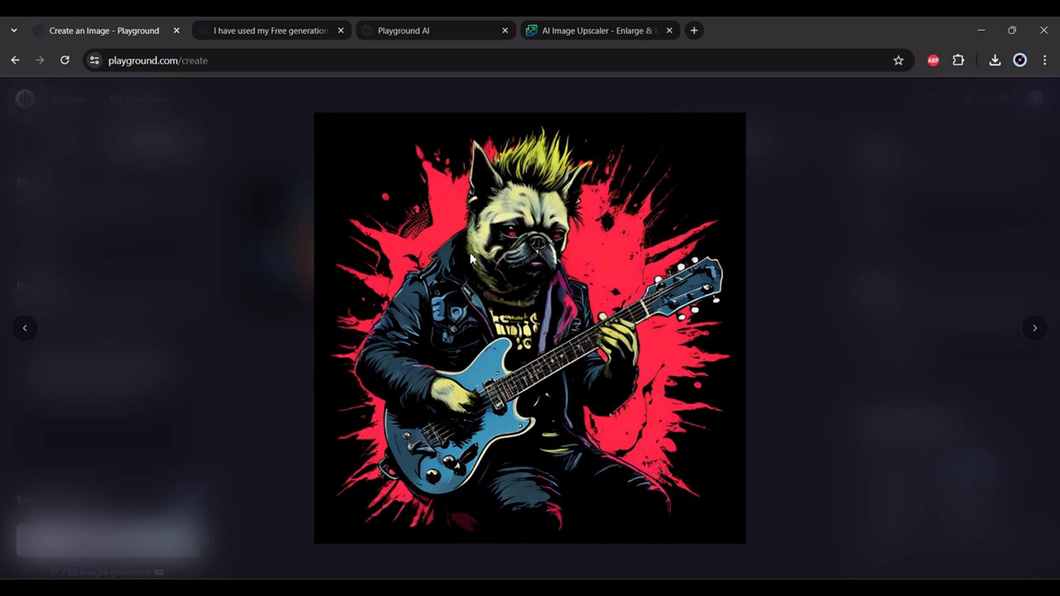
mouse_move(533, 181)
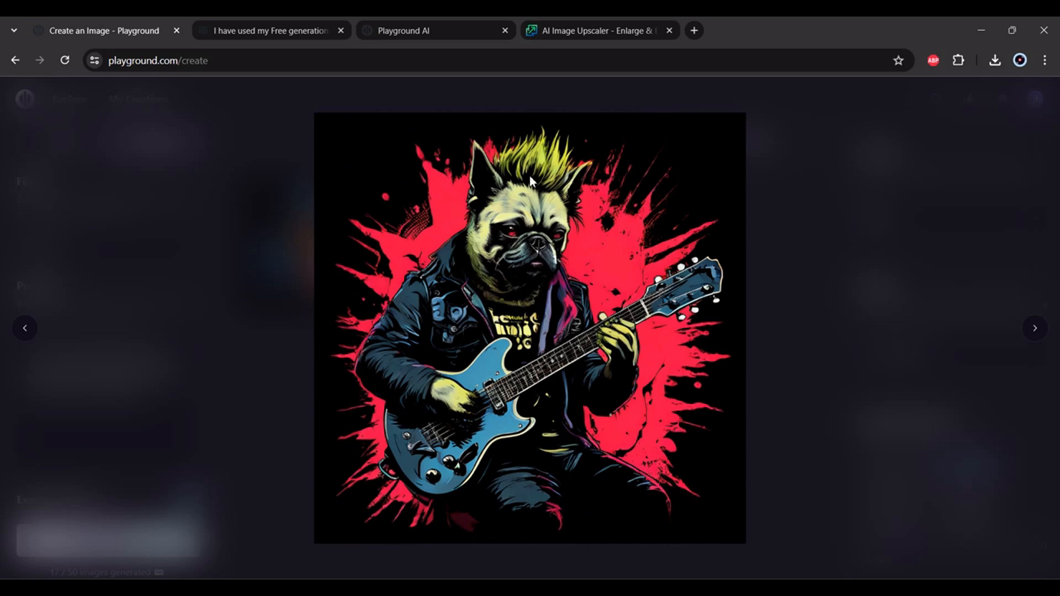
mouse_move(205, 299)
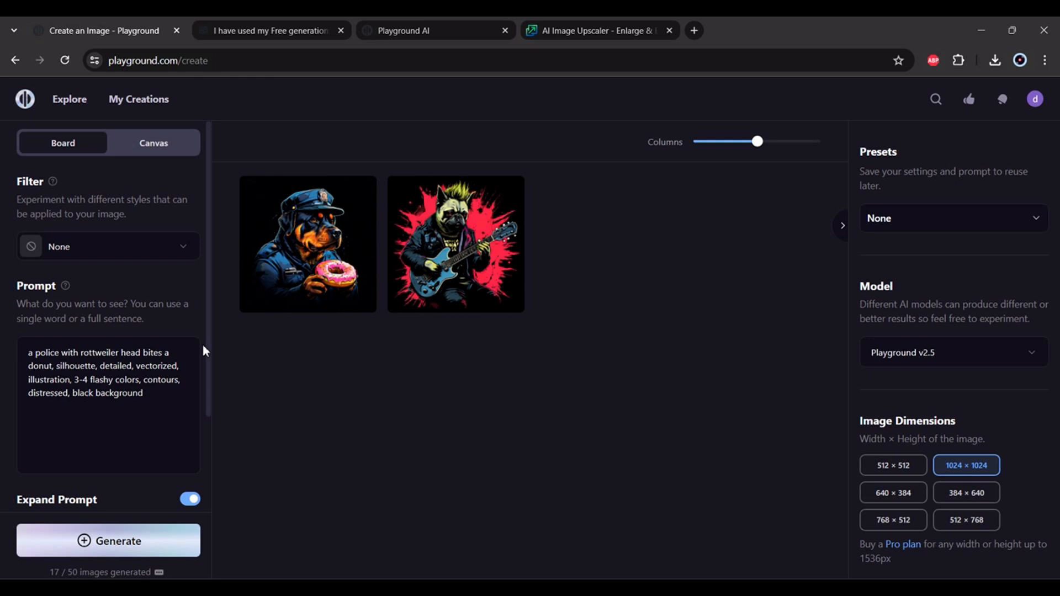
left_click(503, 197)
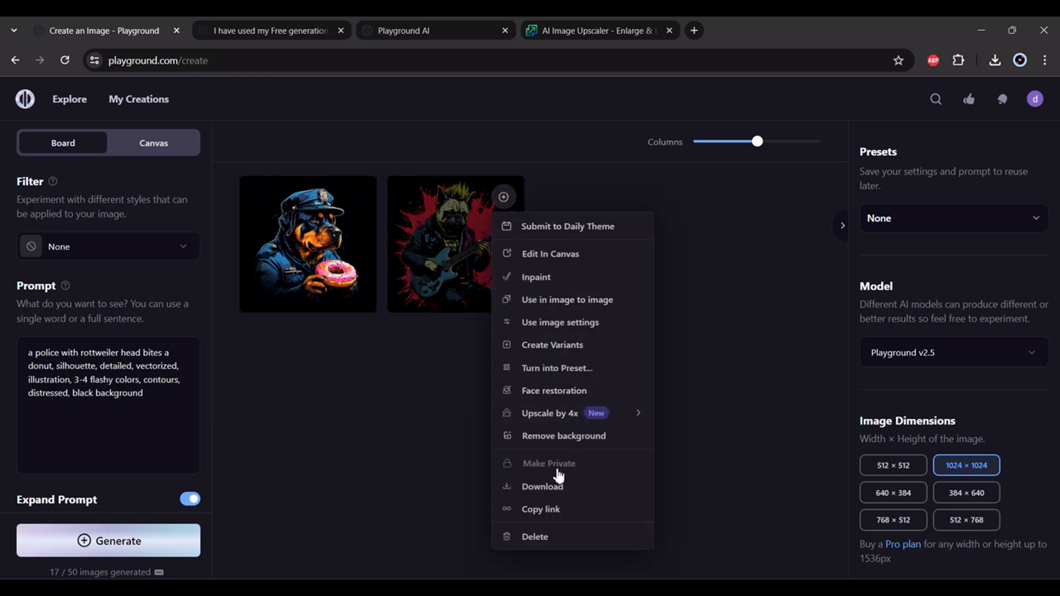
mouse_move(541, 486)
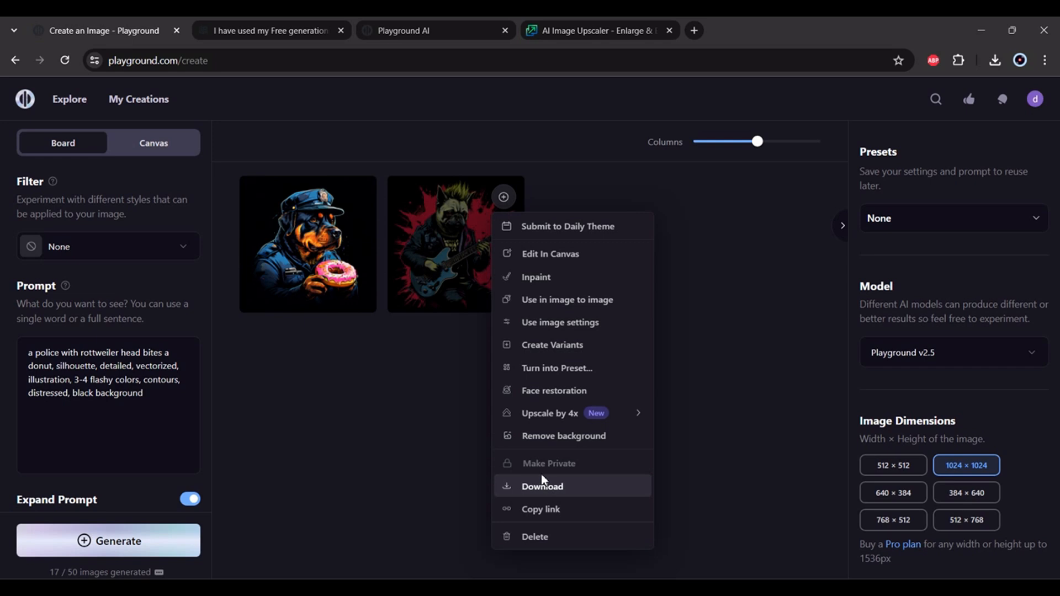
mouse_move(551, 465)
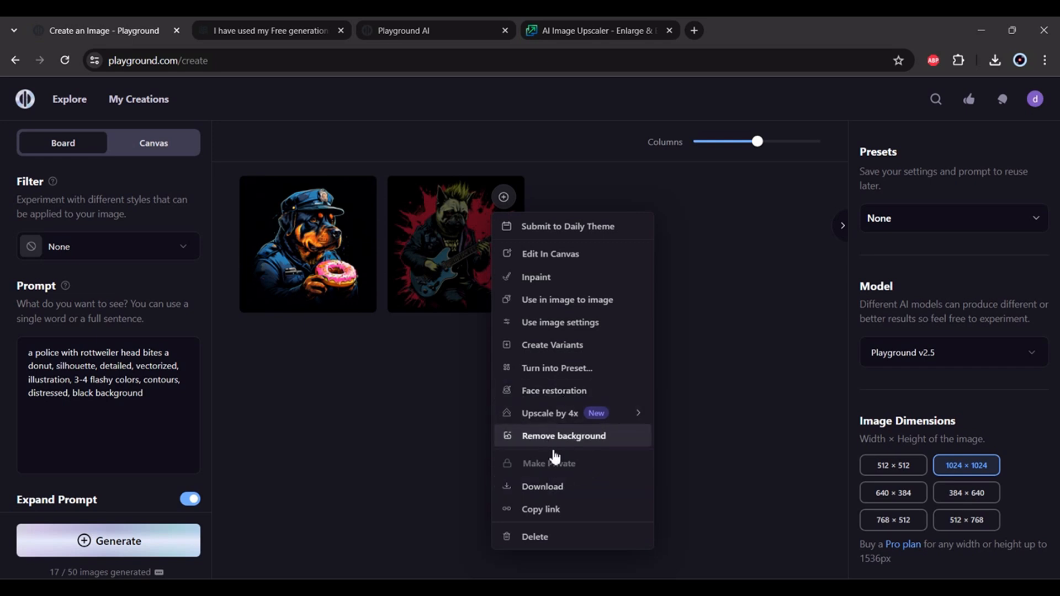
left_click(562, 331)
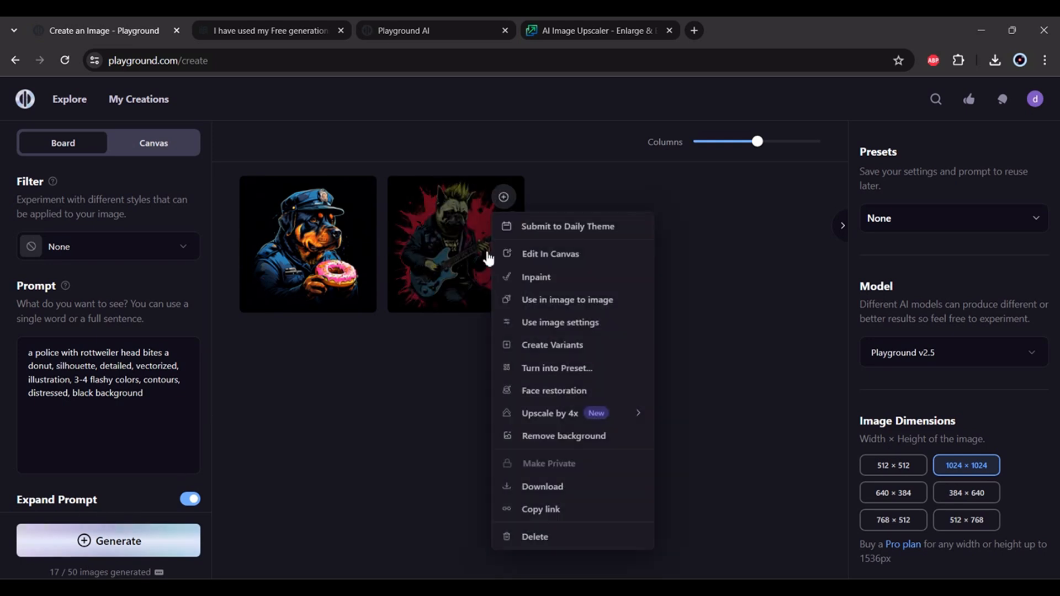
mouse_move(587, 305)
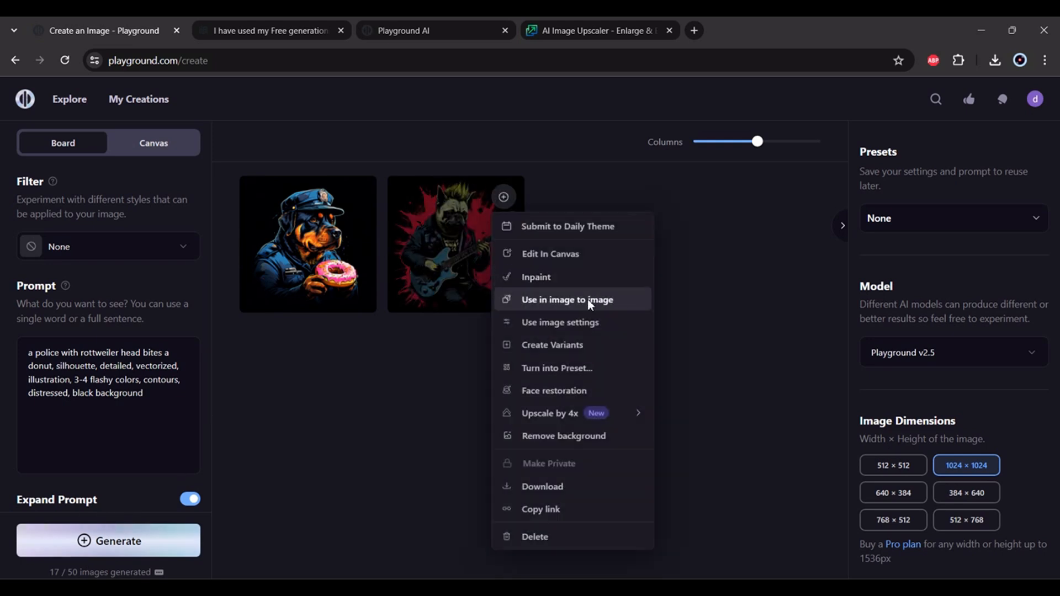
mouse_move(573, 321)
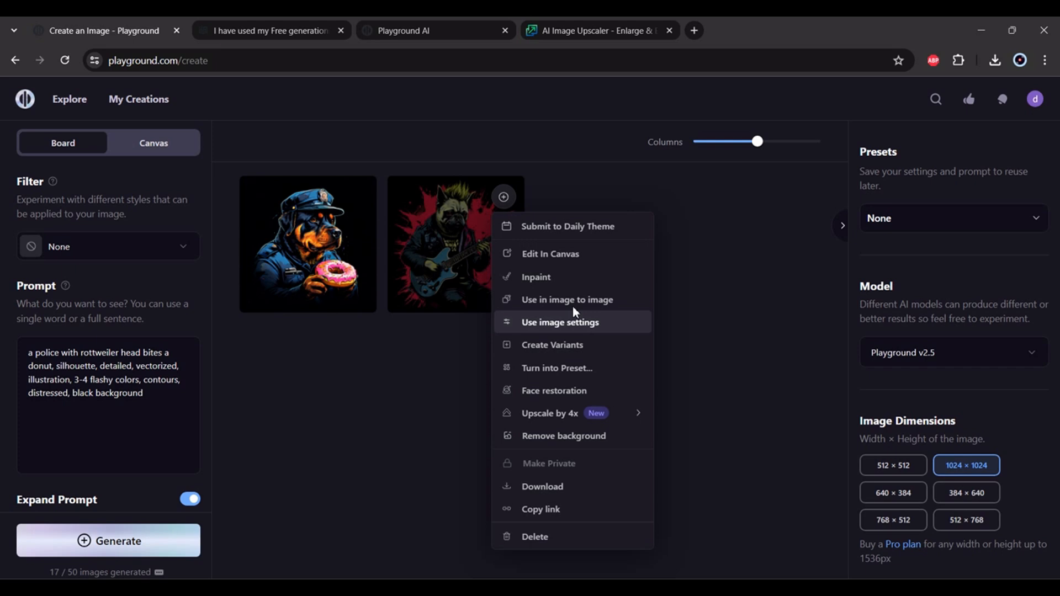
mouse_move(567, 330)
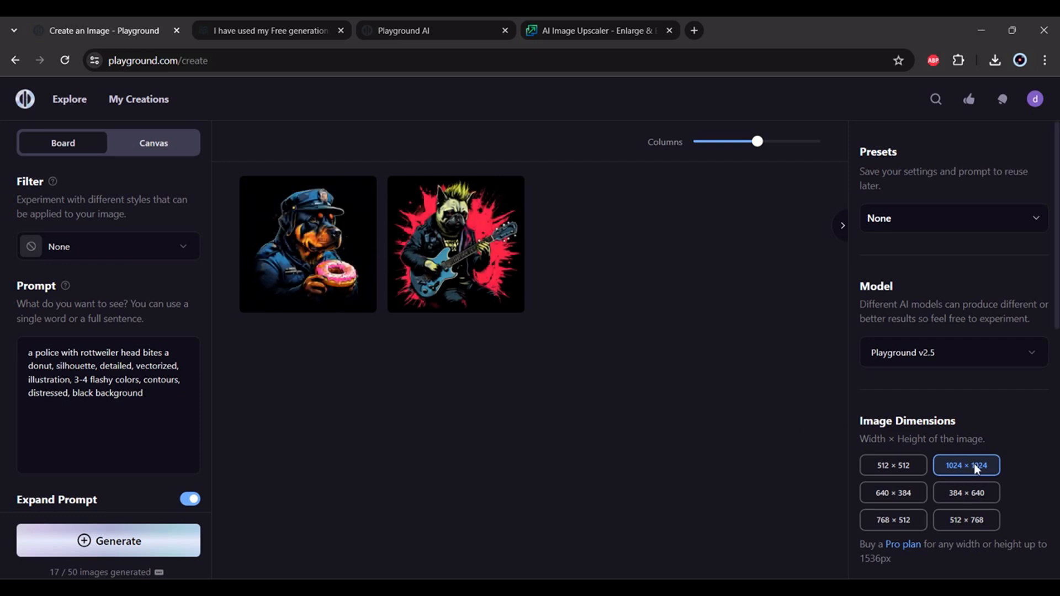
mouse_move(975, 463)
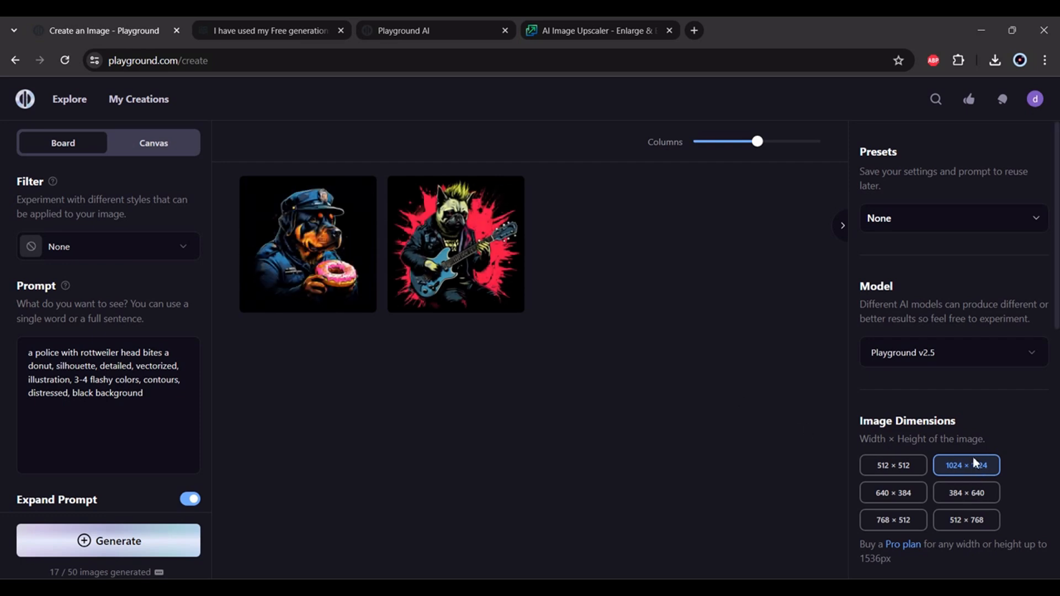
mouse_move(595, 262)
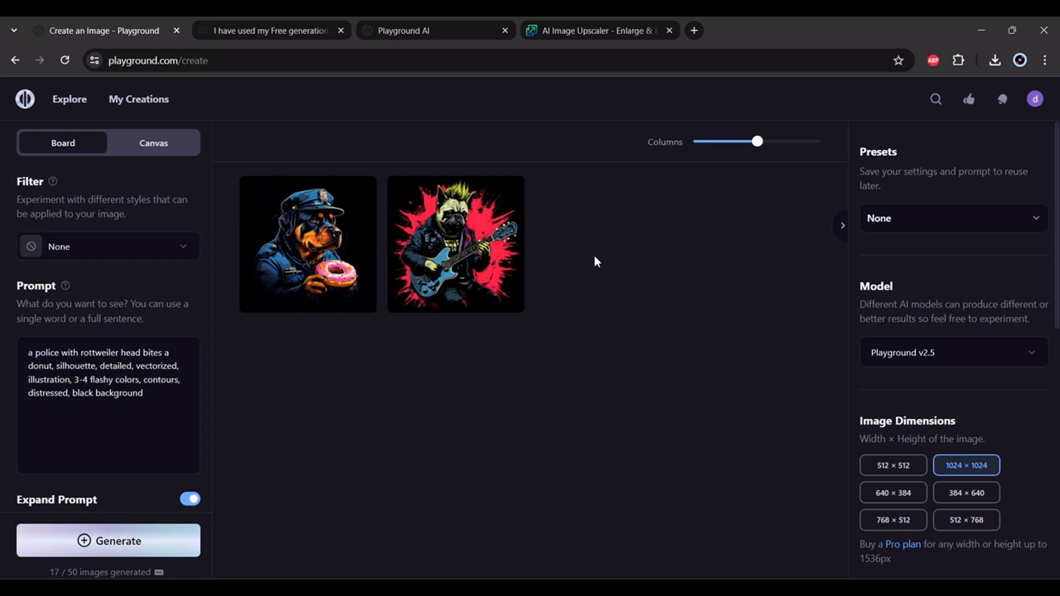
mouse_move(324, 365)
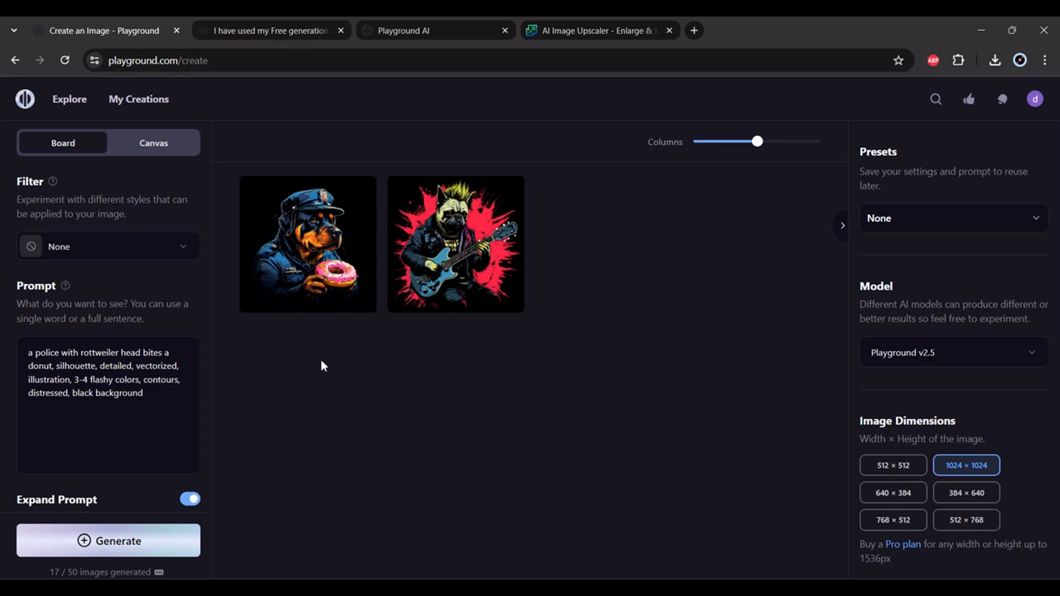
mouse_move(385, 182)
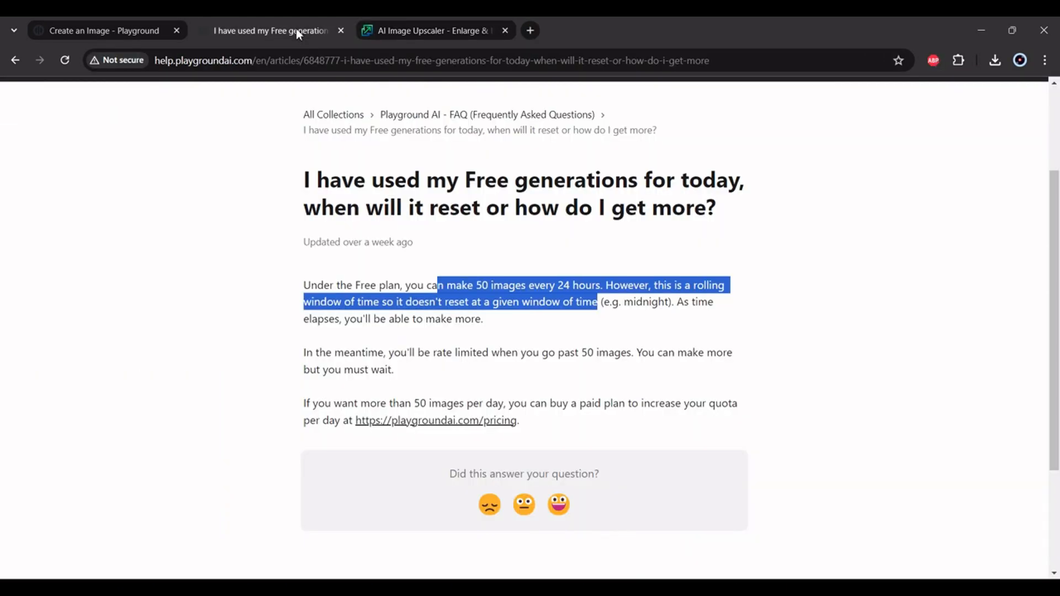
Switch to the help article tab about the 50-image rolling limit.
left_click(433, 31)
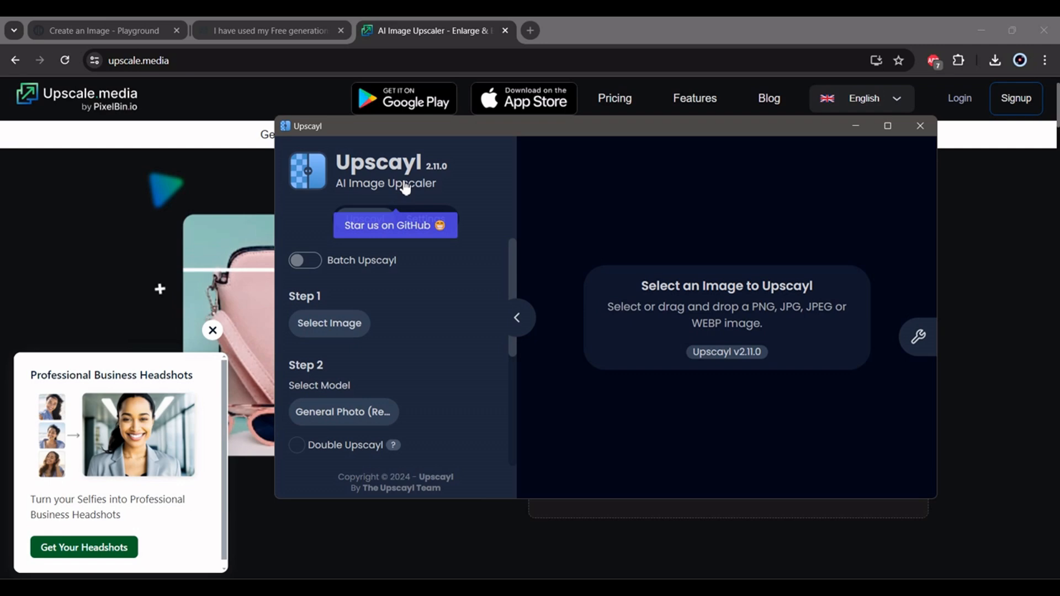
Review the Upscayl sidebar to confirm Image Scale 4X and the Upscayl button.
scroll("down", 3)
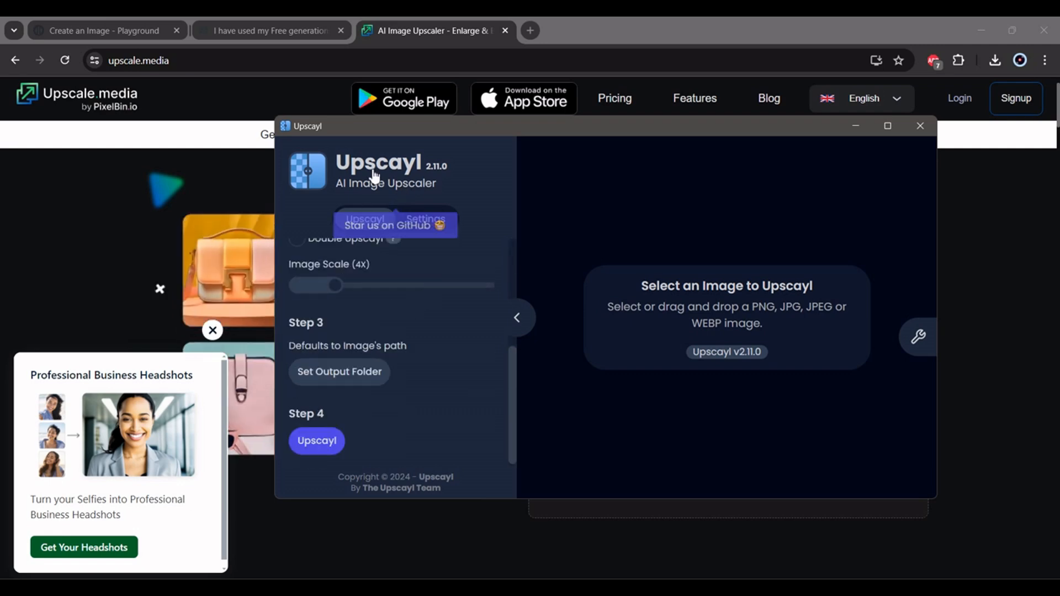
mouse_move(577, 227)
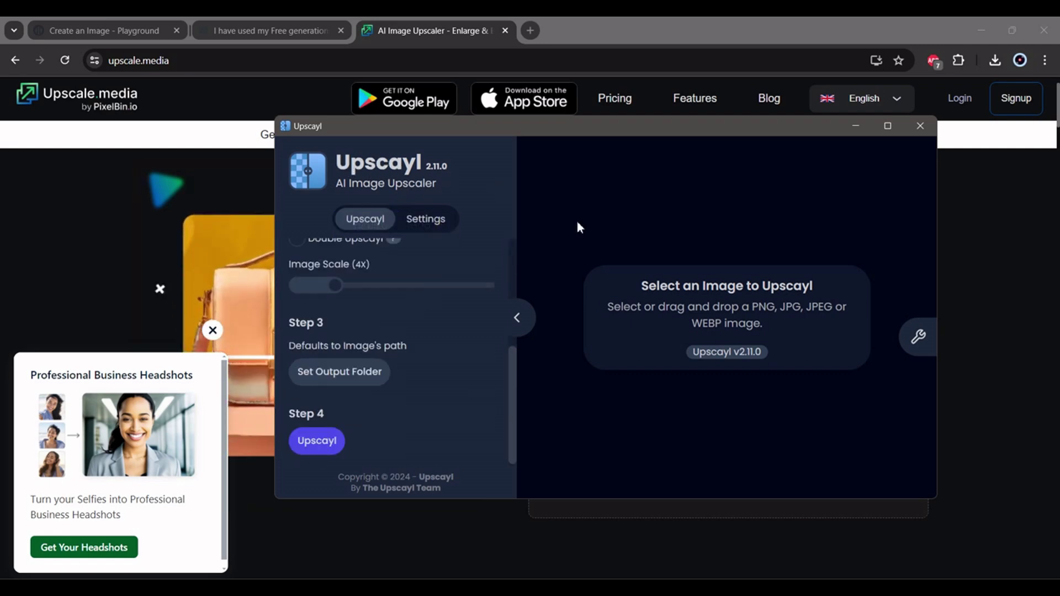
scroll("up", 3)
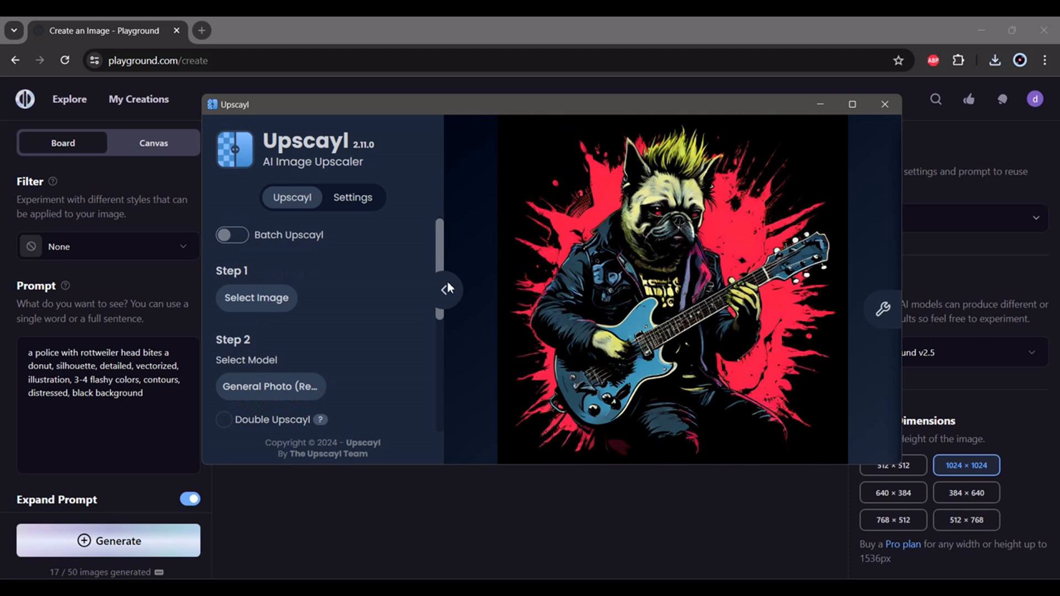
Upscale the pug image to 4096×4096, compare original vs result, then close Upscayl.
scroll("down", 3)
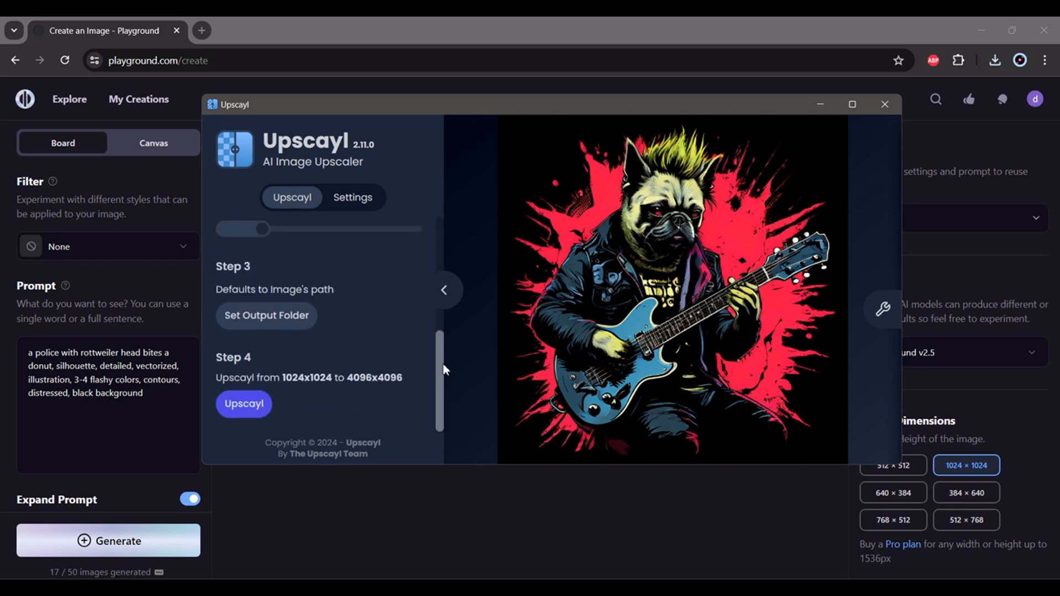
mouse_move(402, 386)
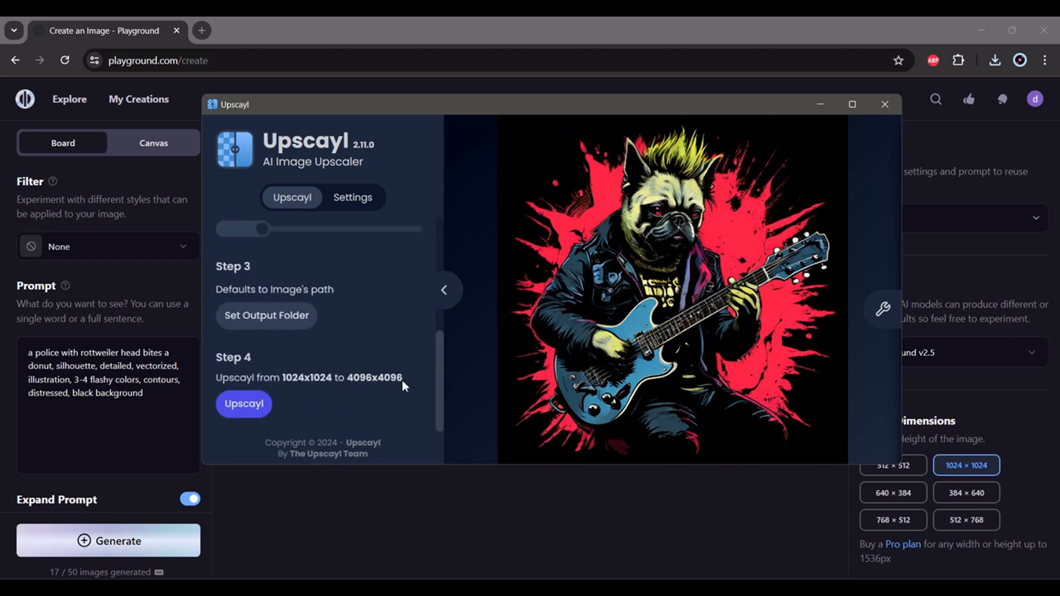
mouse_move(243, 404)
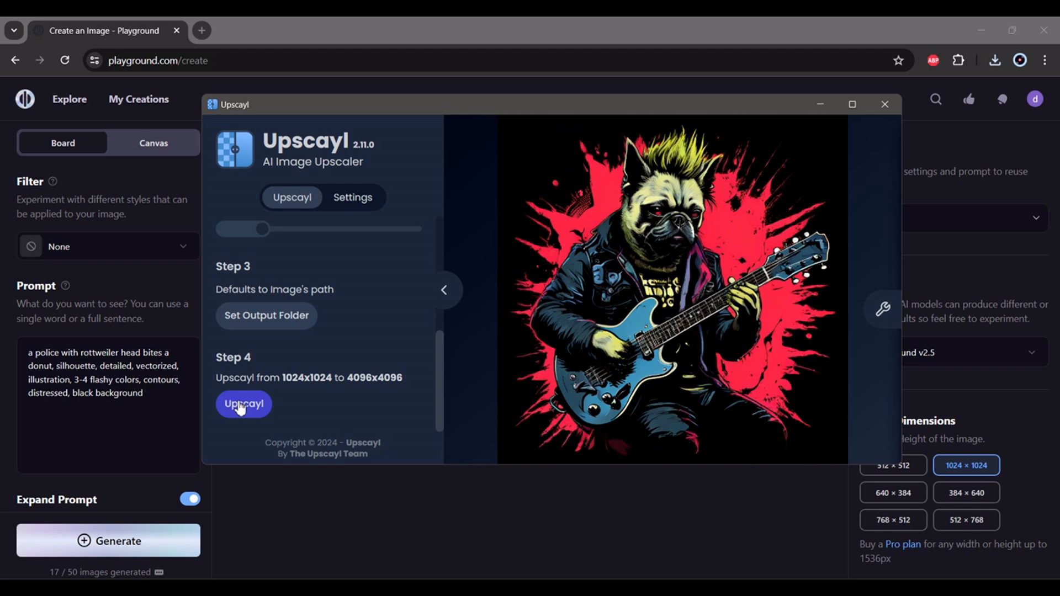
left_click(243, 404)
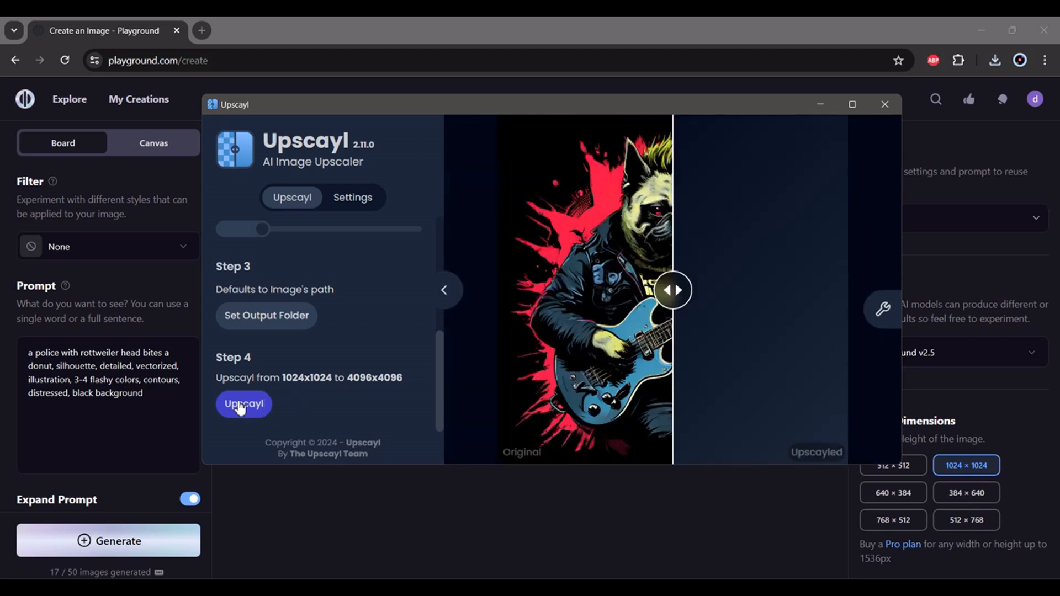
left_click(243, 405)
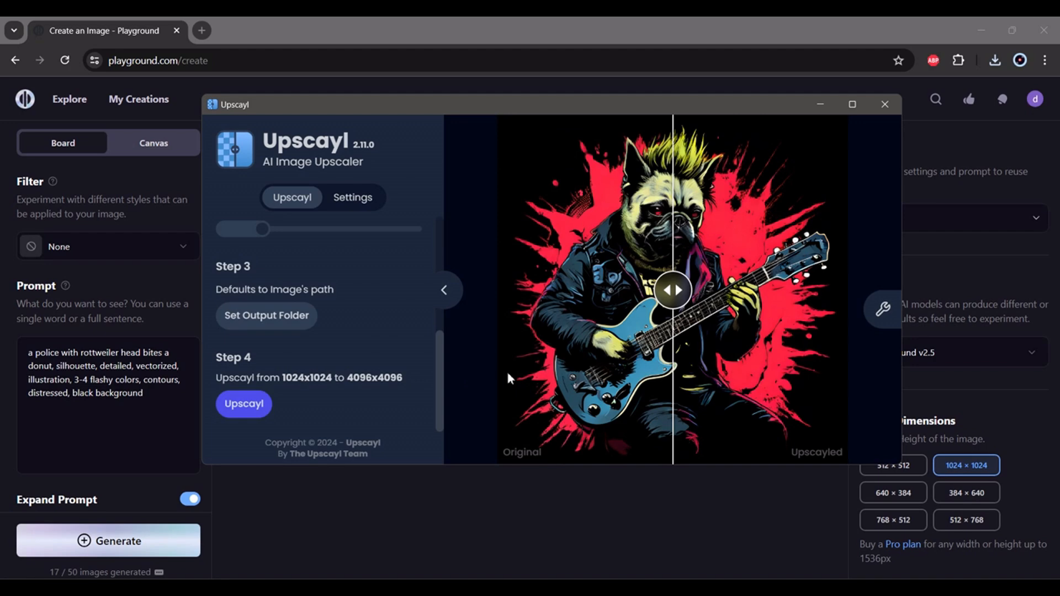
mouse_move(842, 162)
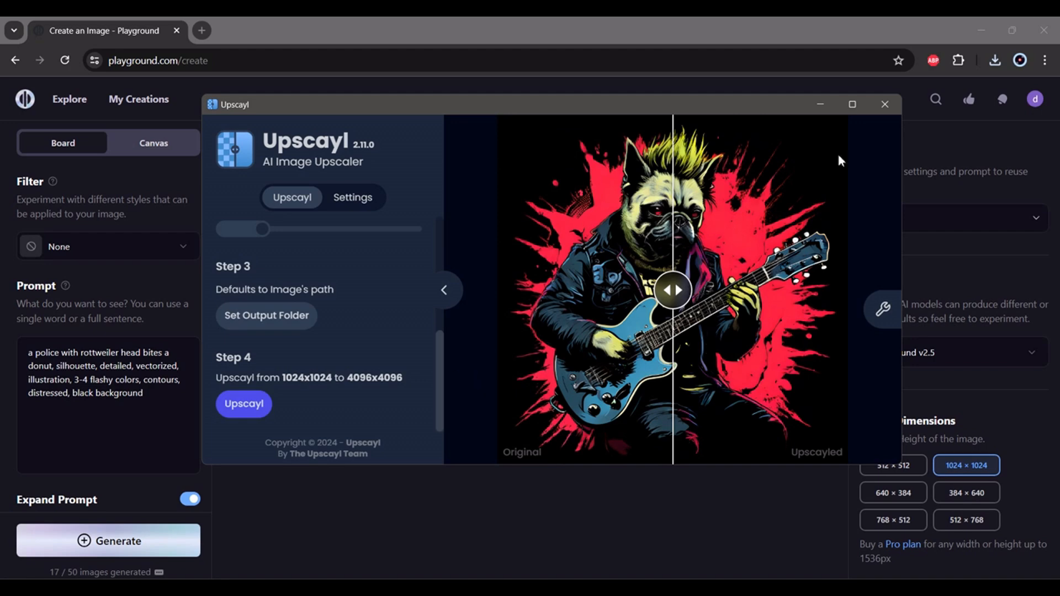
mouse_move(885, 104)
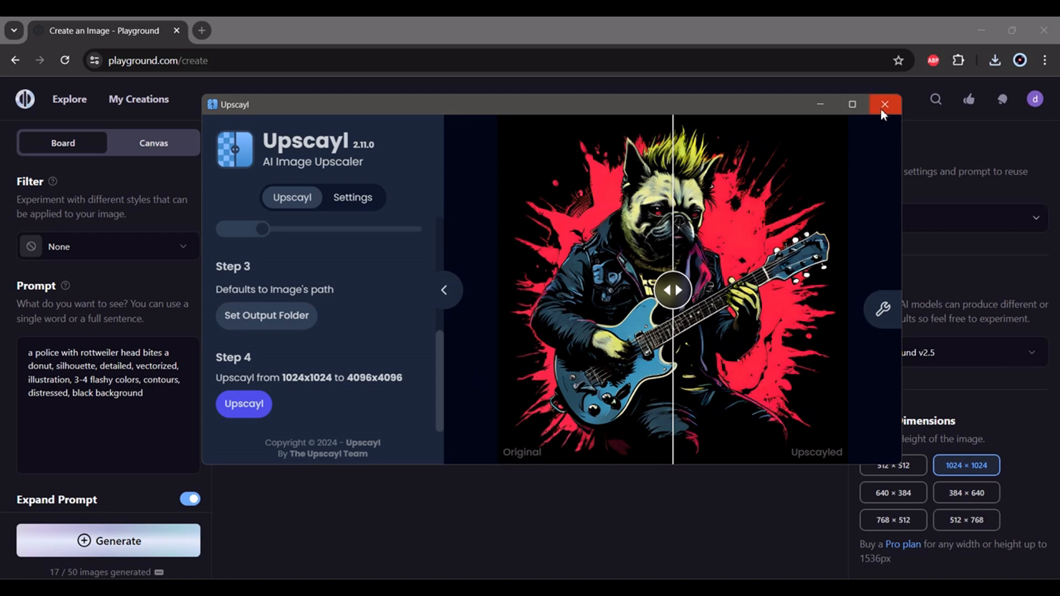
left_click(885, 104)
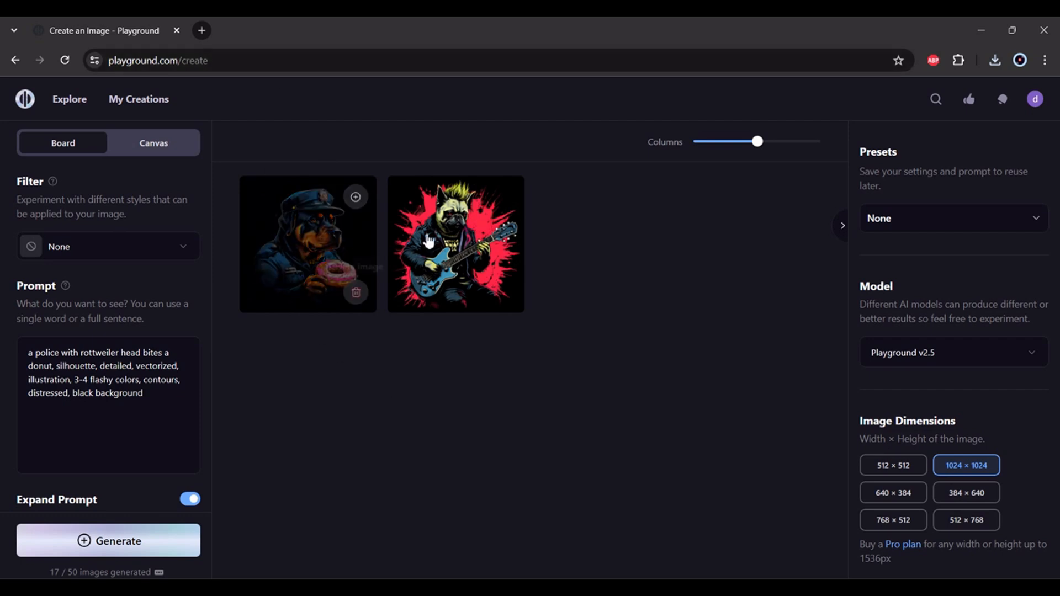
mouse_move(436, 275)
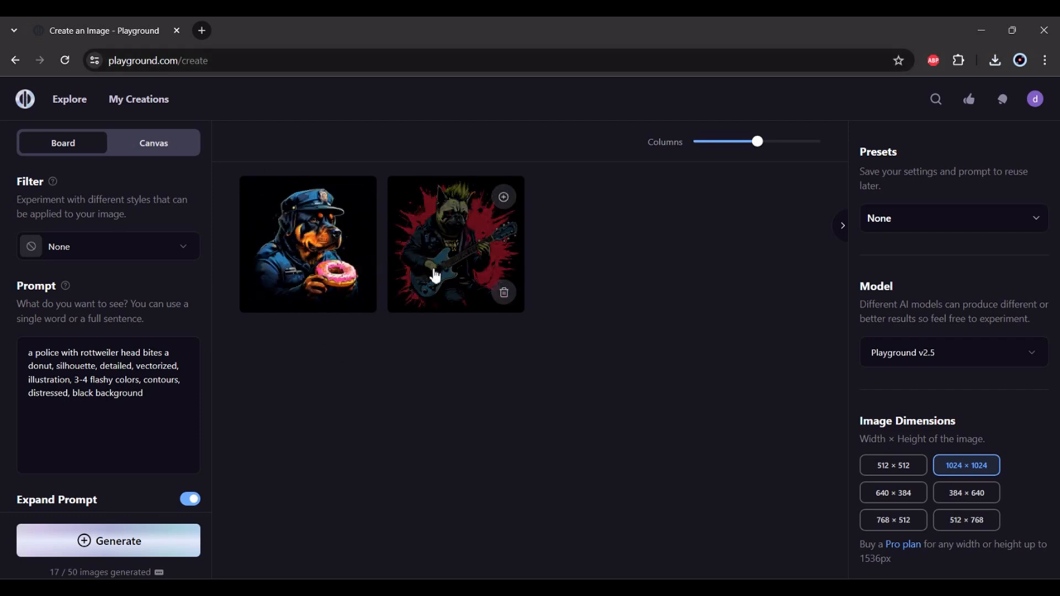
mouse_move(433, 416)
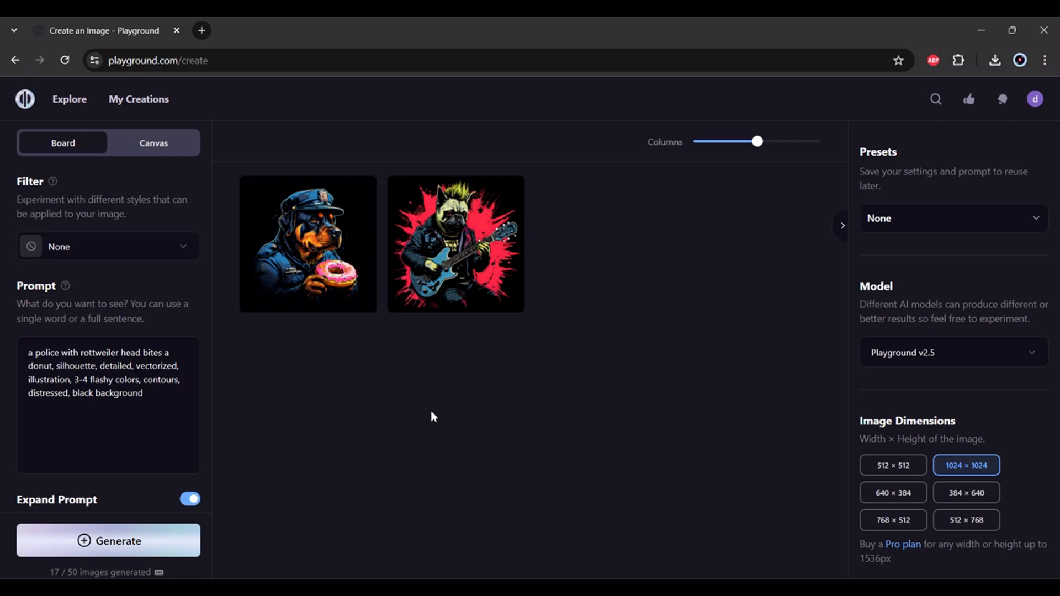
left_click(454, 243)
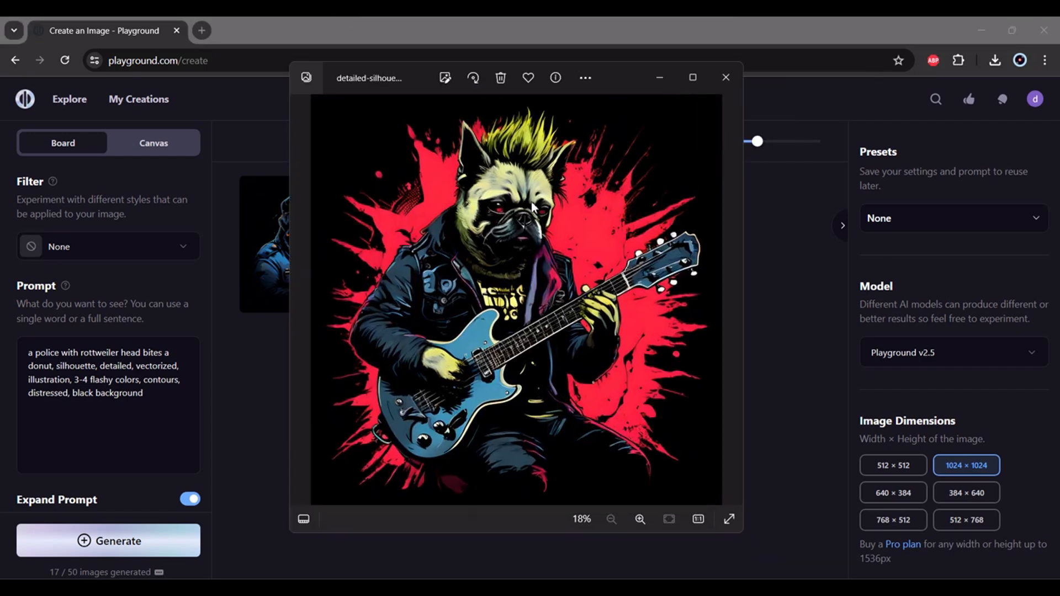
left_click(640, 519)
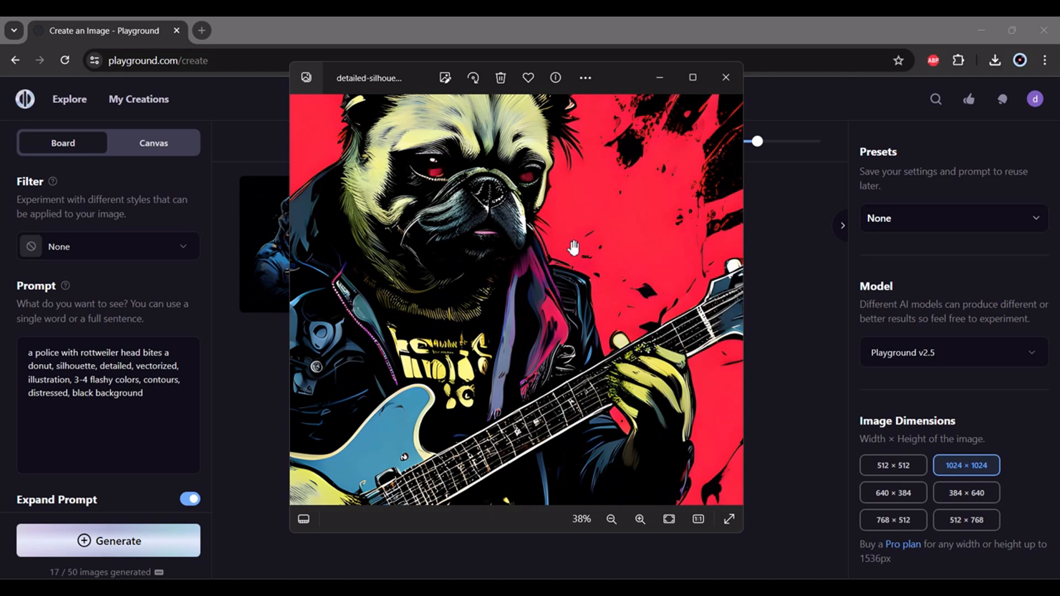
left_click(611, 519)
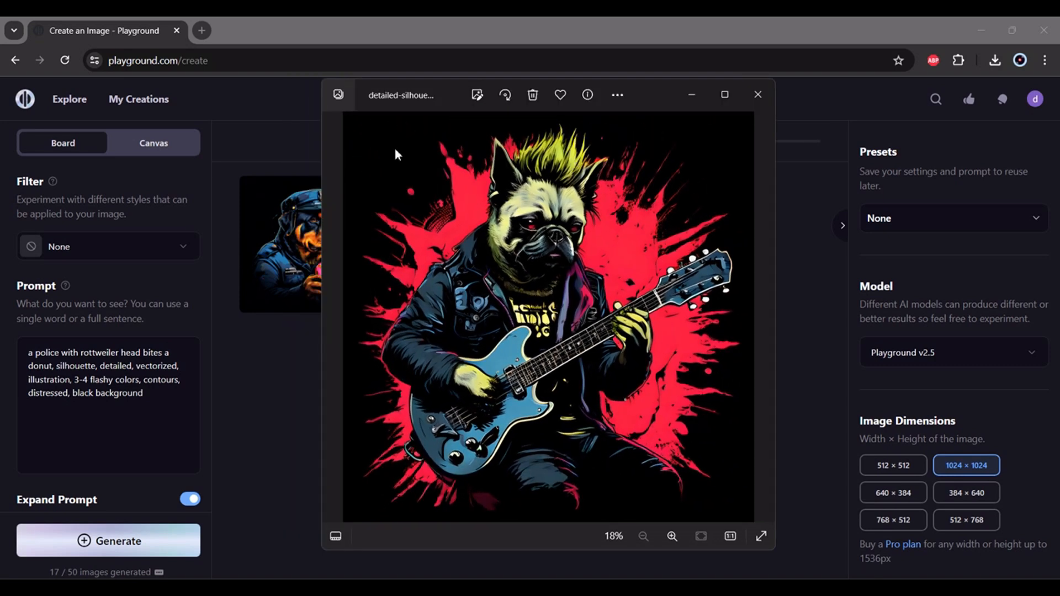
mouse_move(775, 104)
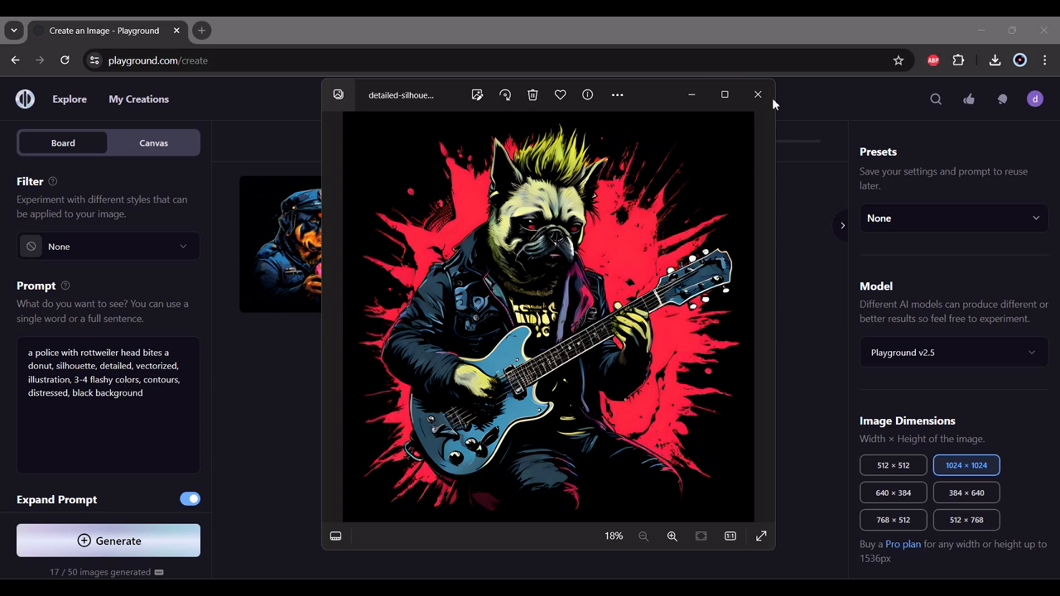
left_click(756, 94)
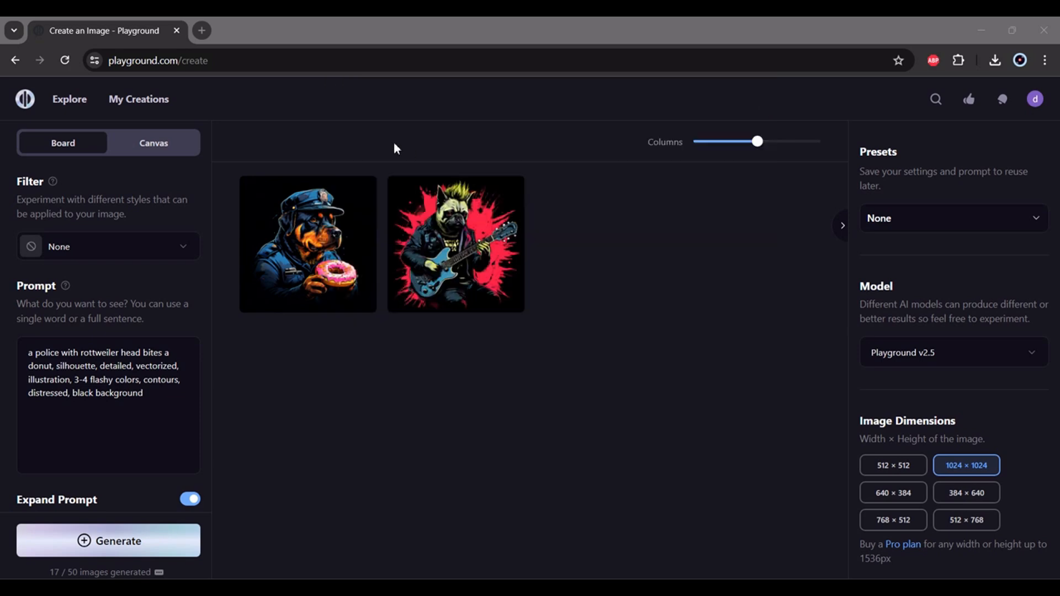
mouse_move(319, 147)
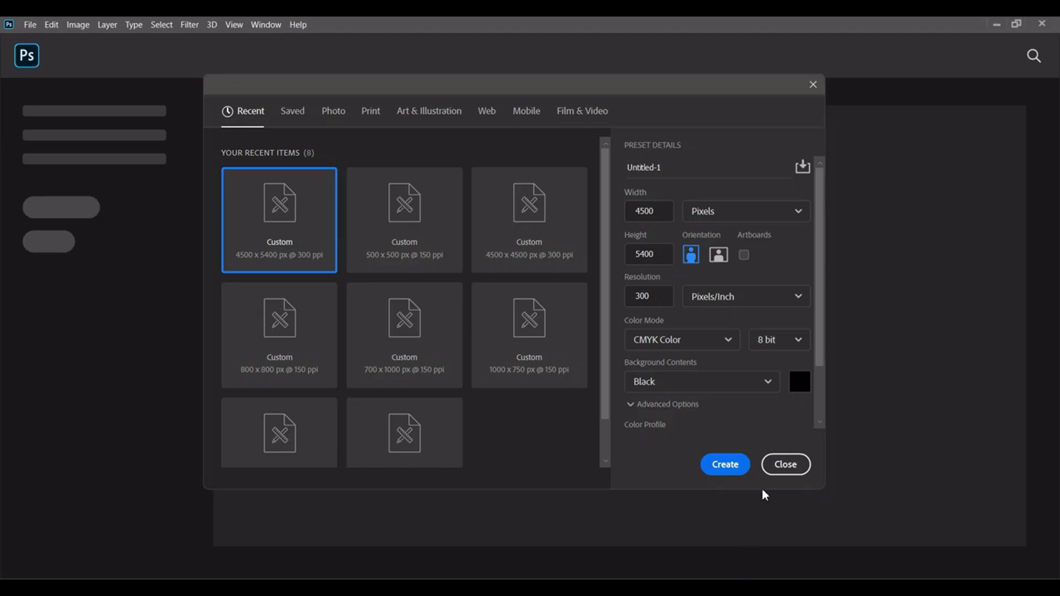
mouse_move(526, 166)
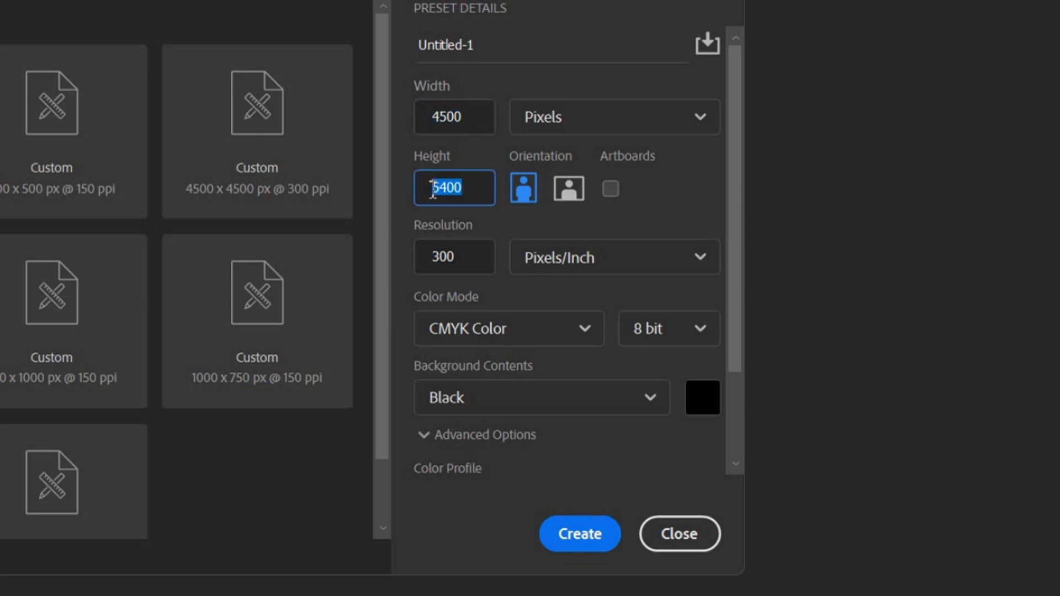
Create the new 4500×5400 px, 300 ppi CMYK document with a black background.
left_click(454, 257)
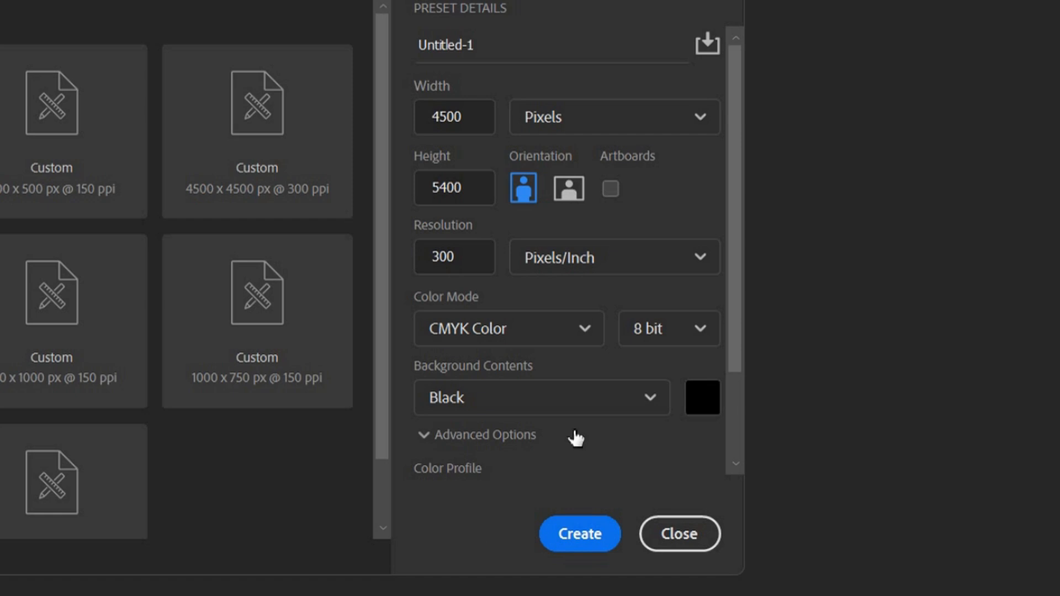
mouse_move(593, 523)
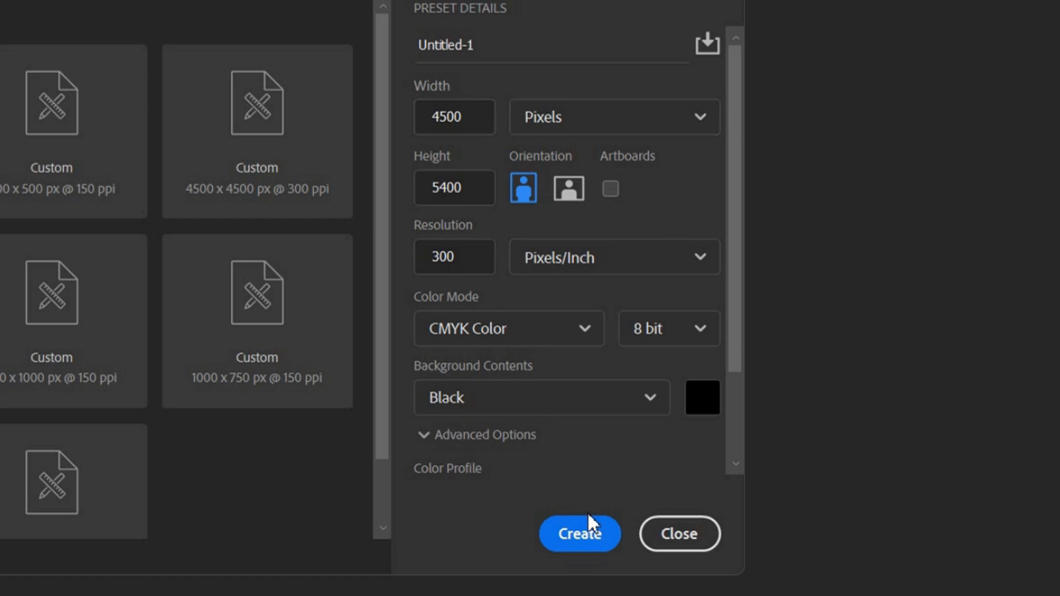
mouse_move(452, 338)
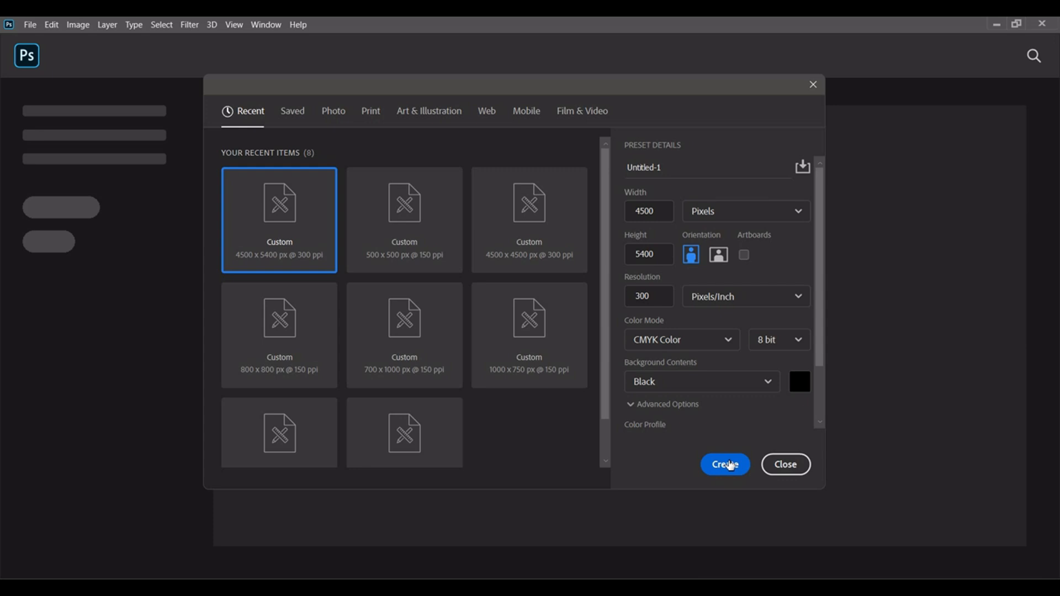
left_click(724, 465)
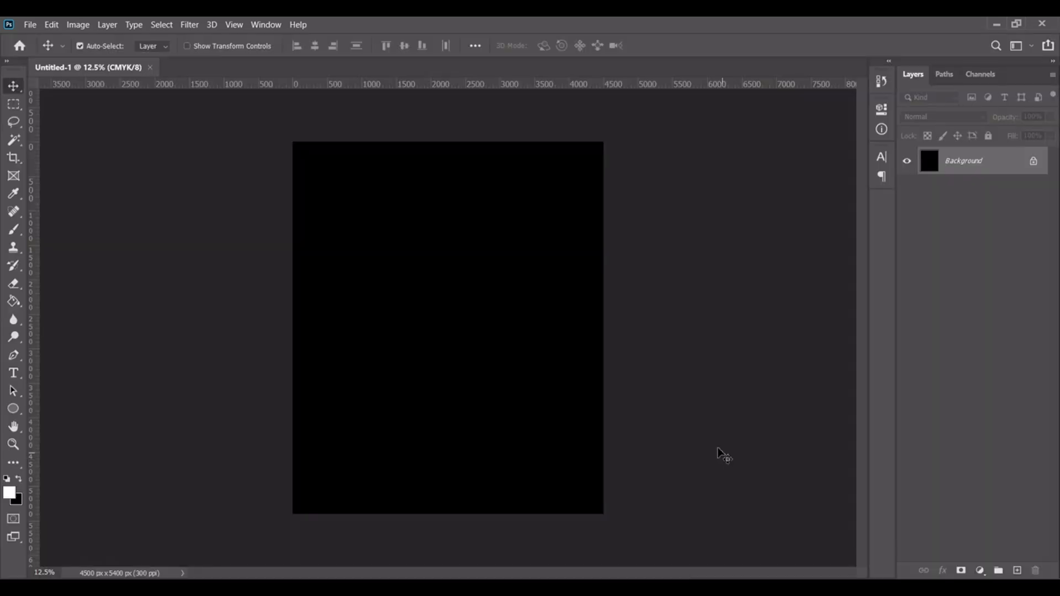
Place the upscaled pug artwork as an embedded layer and commit it at current size.
left_click(30, 24)
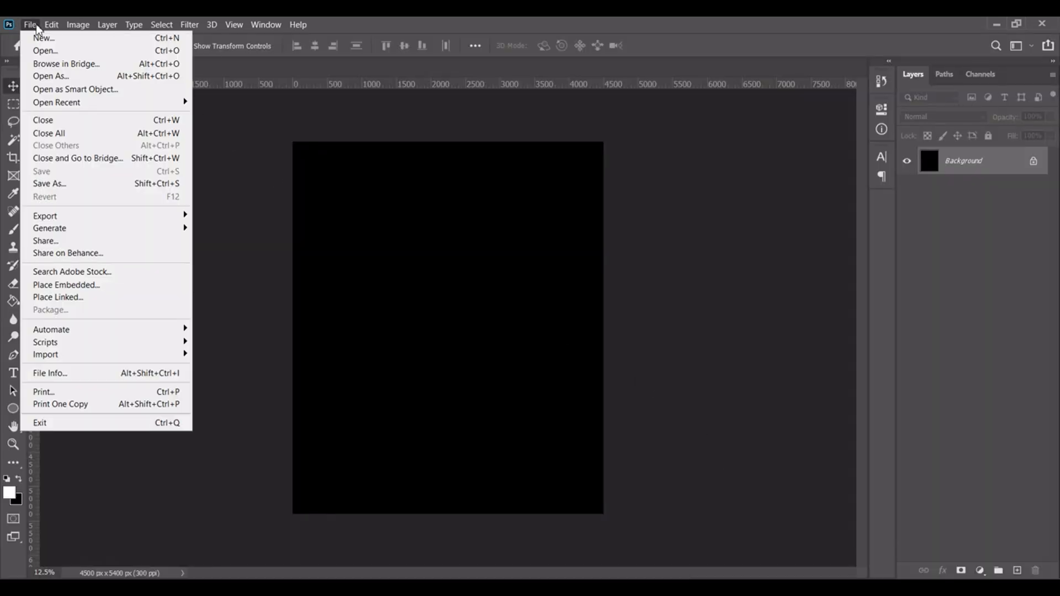
mouse_move(95, 285)
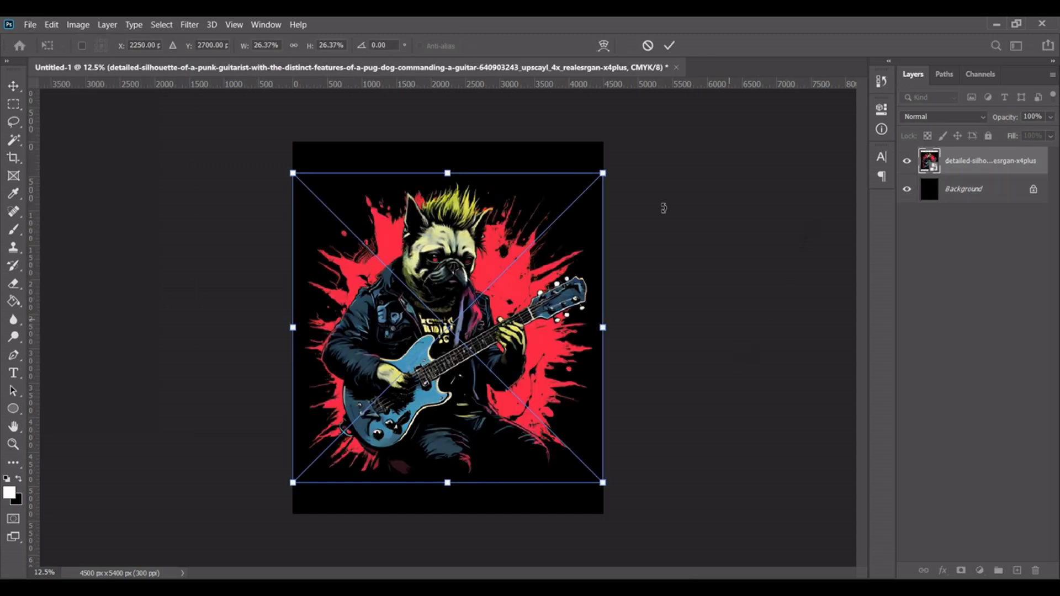
mouse_move(670, 45)
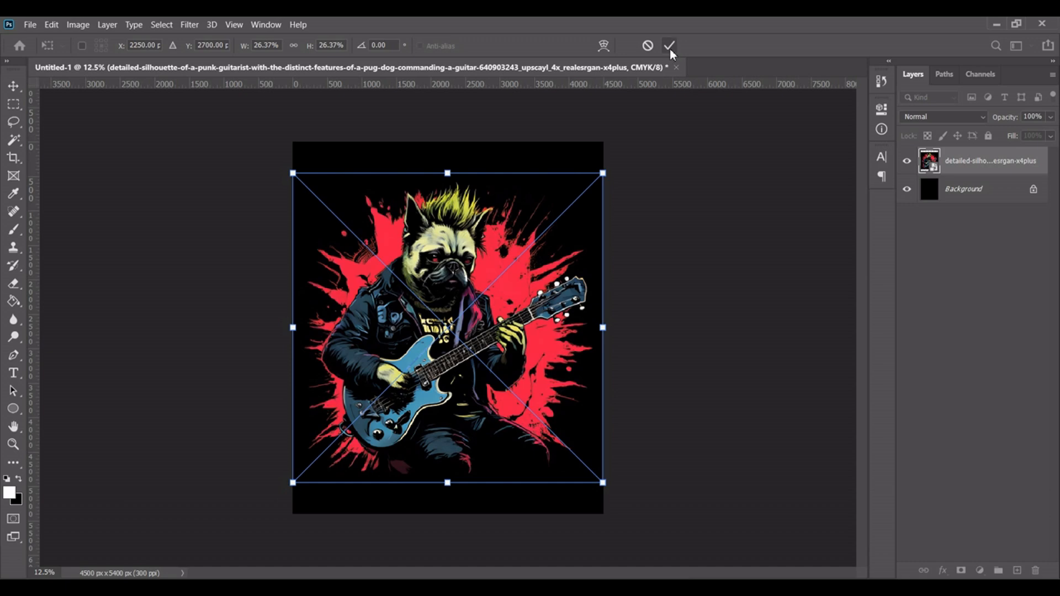
left_click(669, 45)
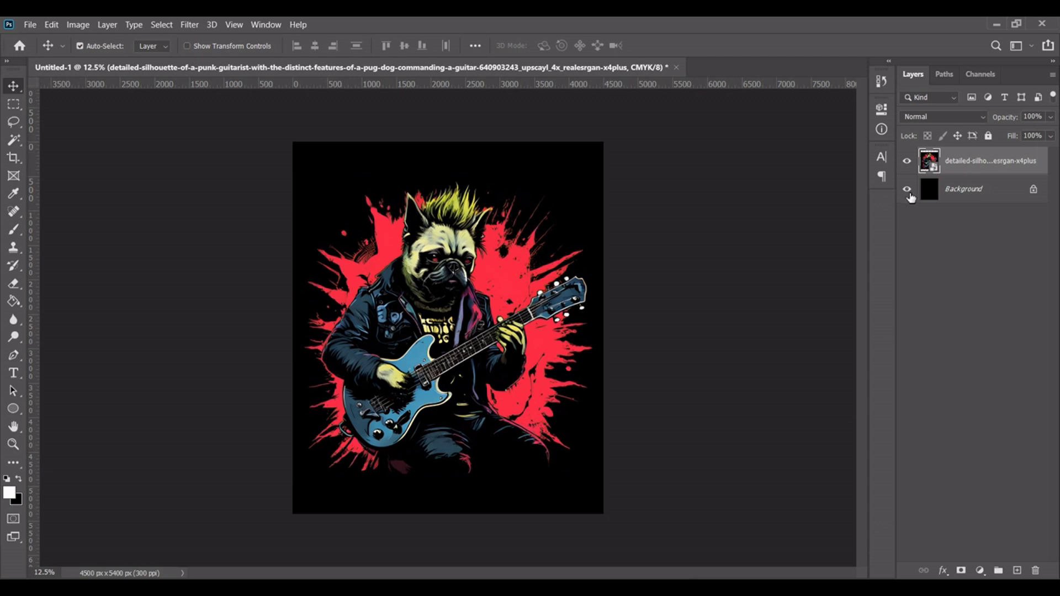
Hide the black Background layer and rasterize the placed artwork layer.
left_click(908, 189)
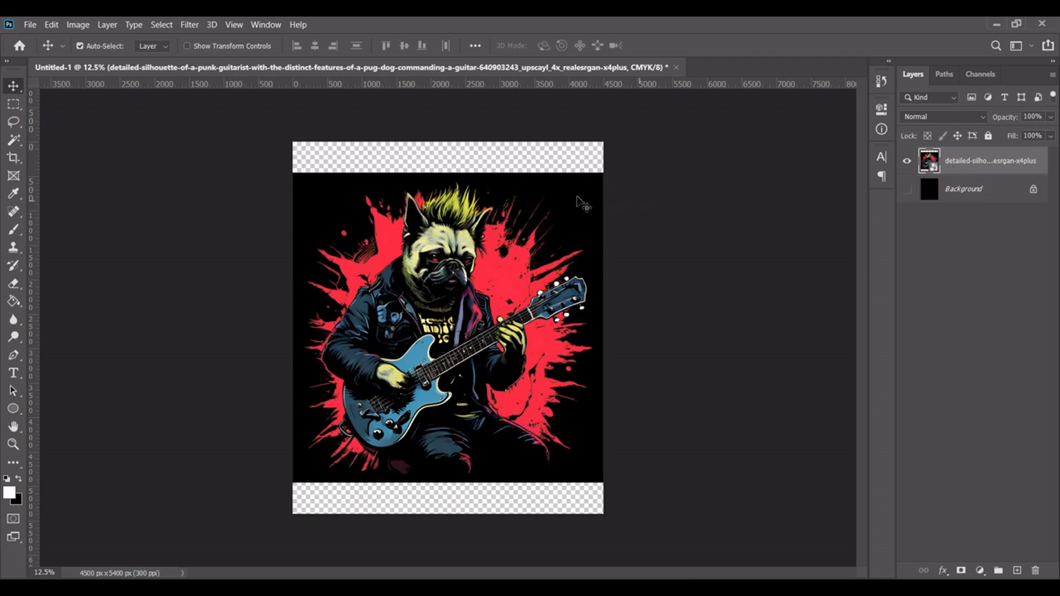
mouse_move(958, 172)
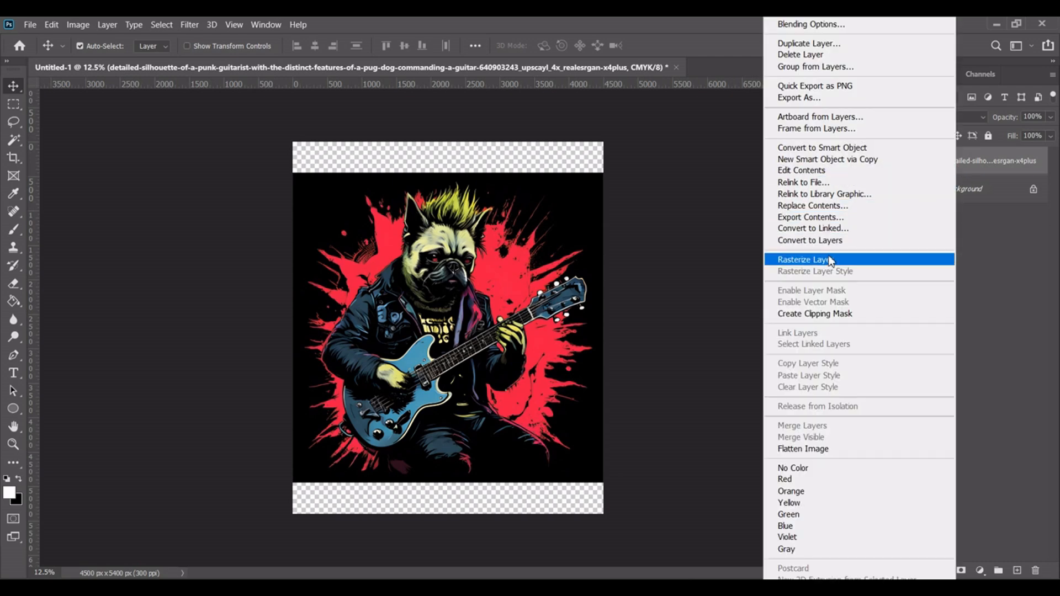
mouse_move(863, 266)
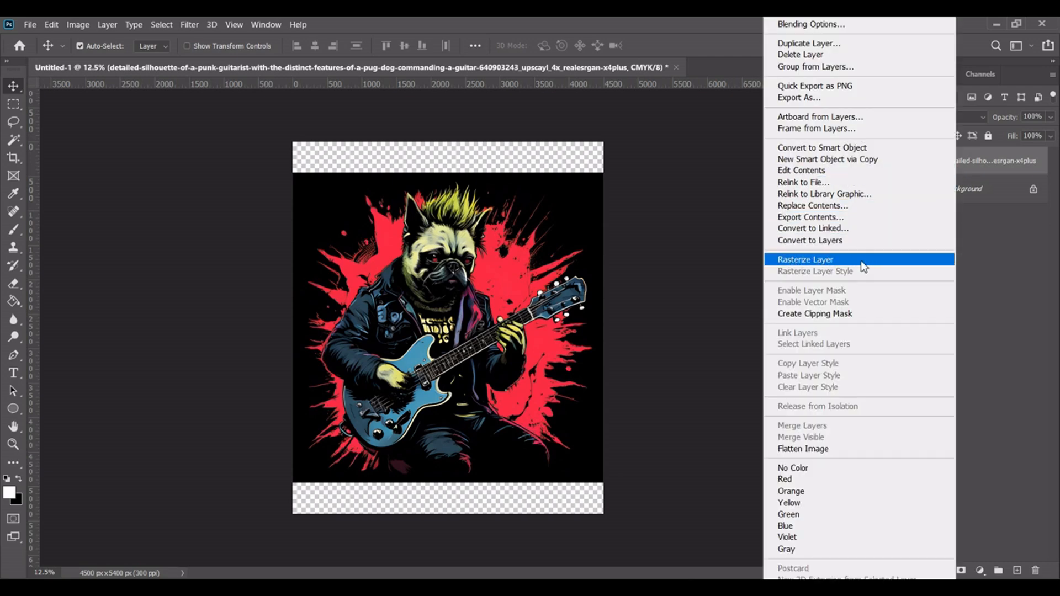
left_click(805, 259)
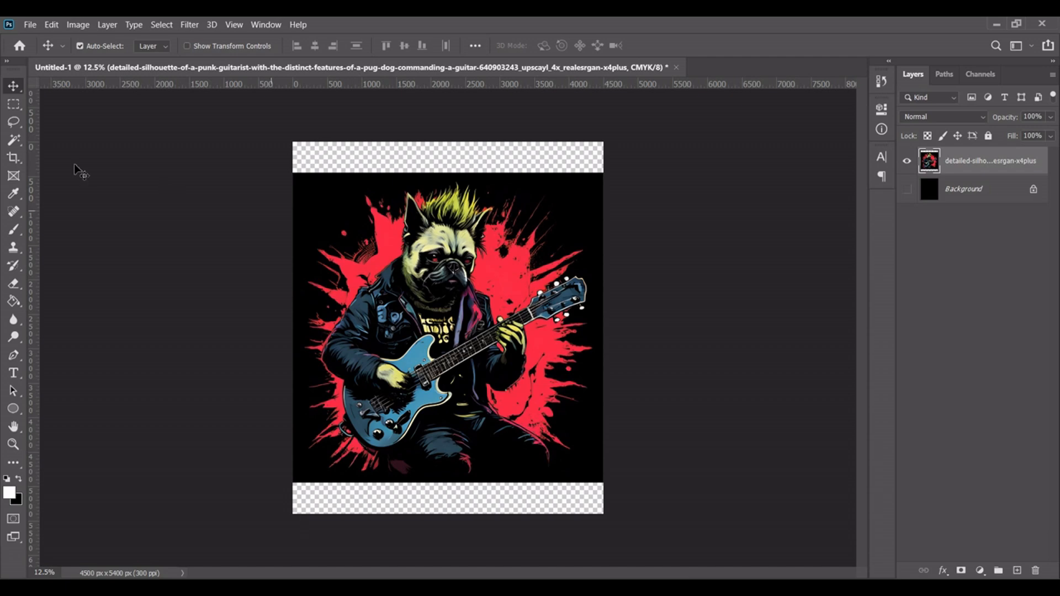
left_click(14, 143)
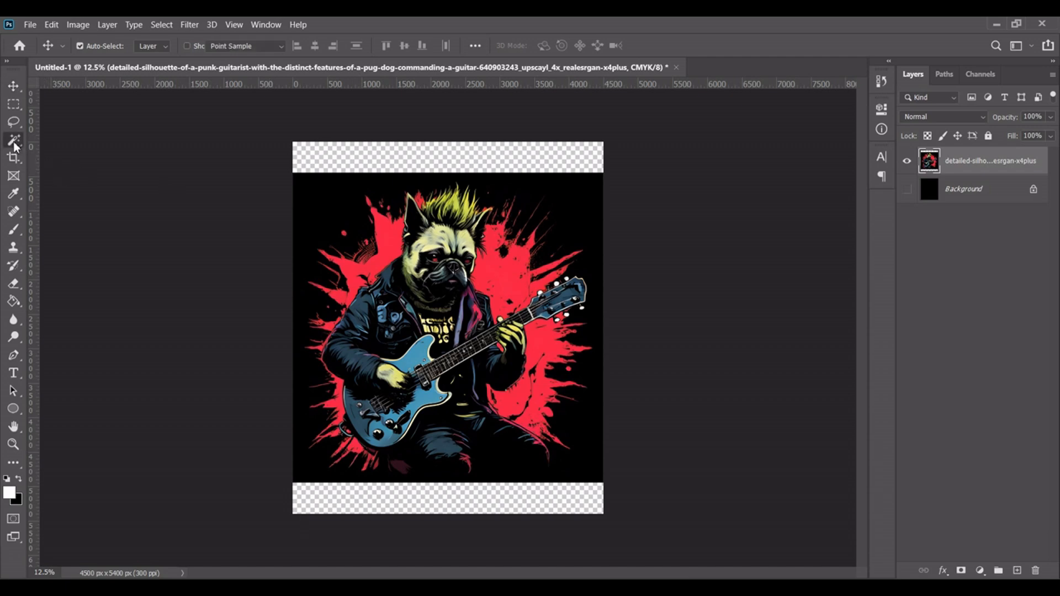
Set the Magic Wand to Tolerance 50 with Contiguous off to catch all the black.
left_click(13, 140)
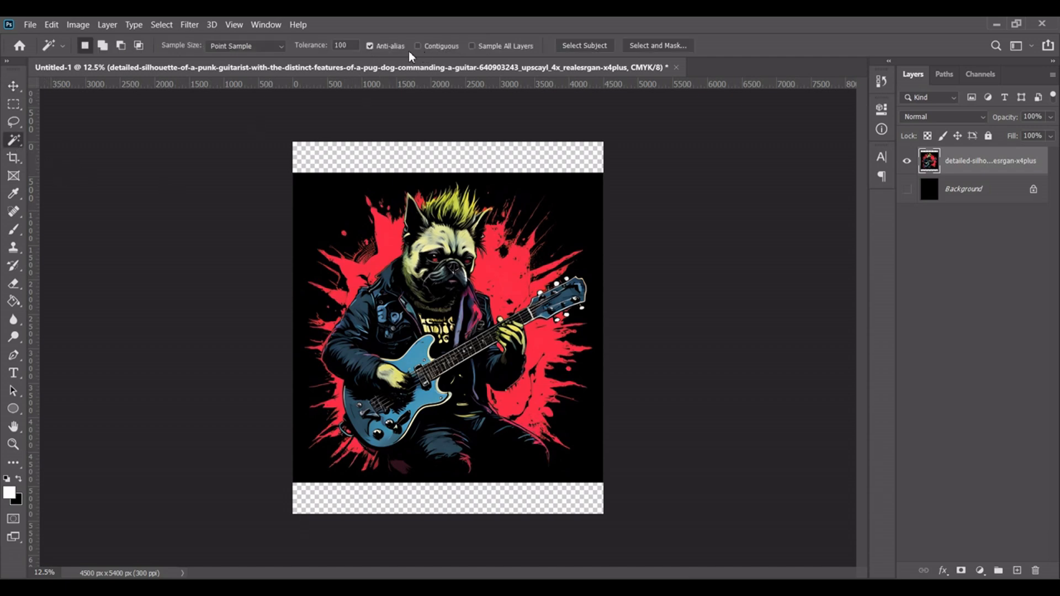
mouse_move(351, 46)
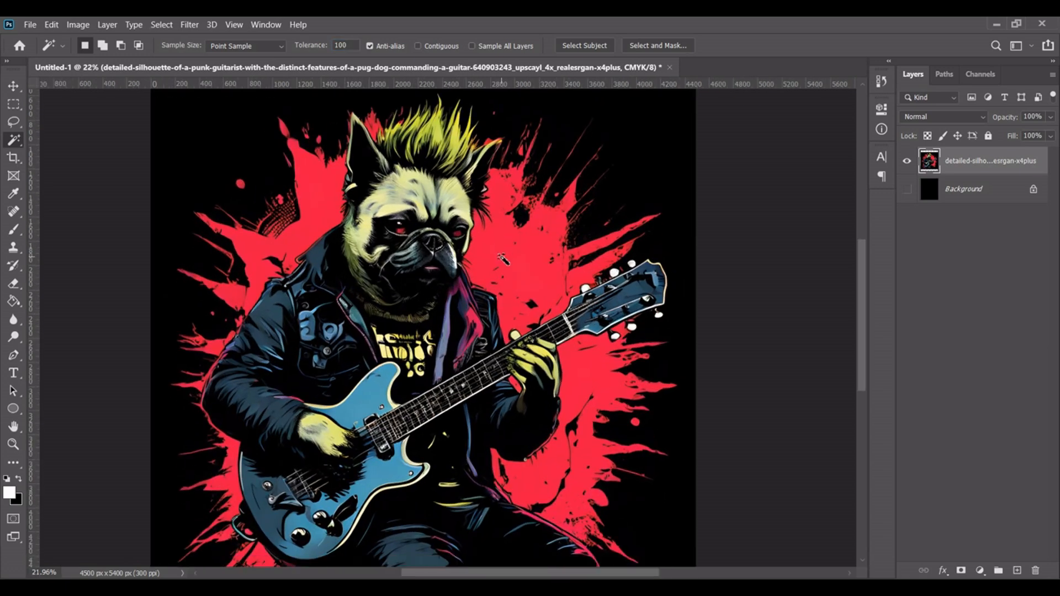
scroll("down", 3)
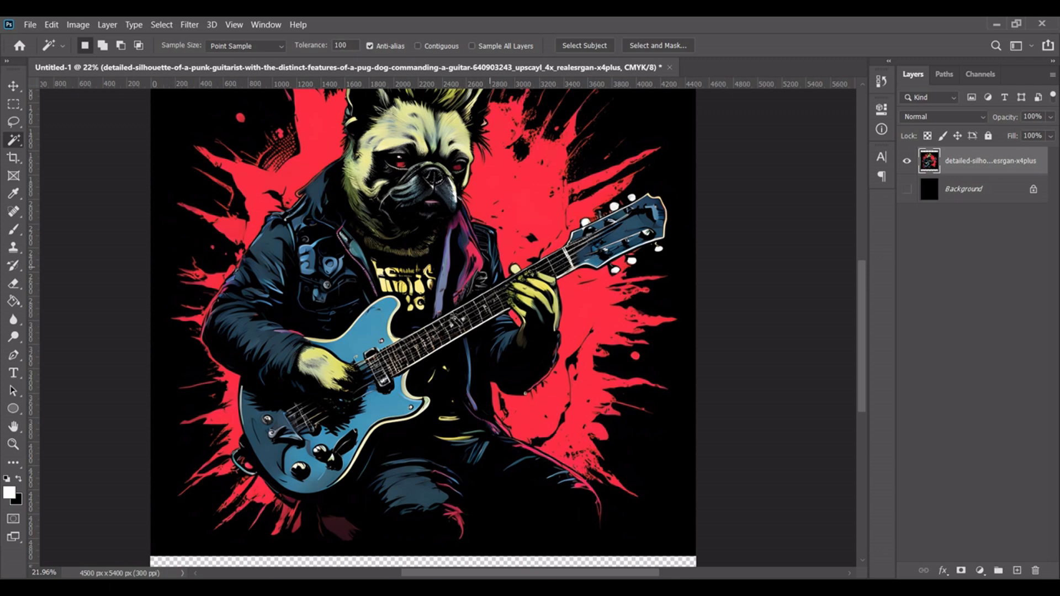
scroll("down", 3)
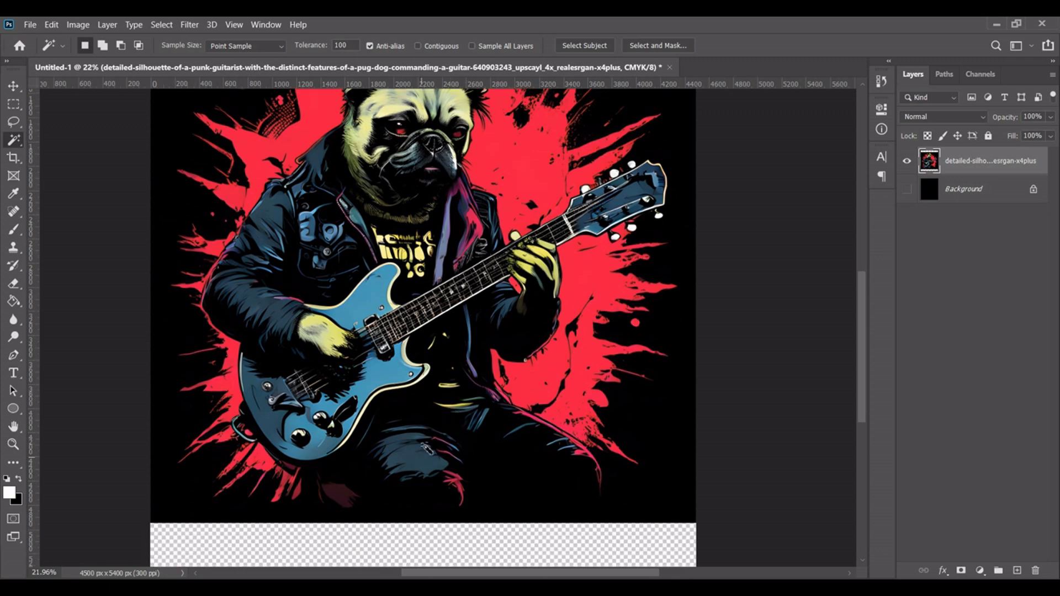
scroll("up", 3)
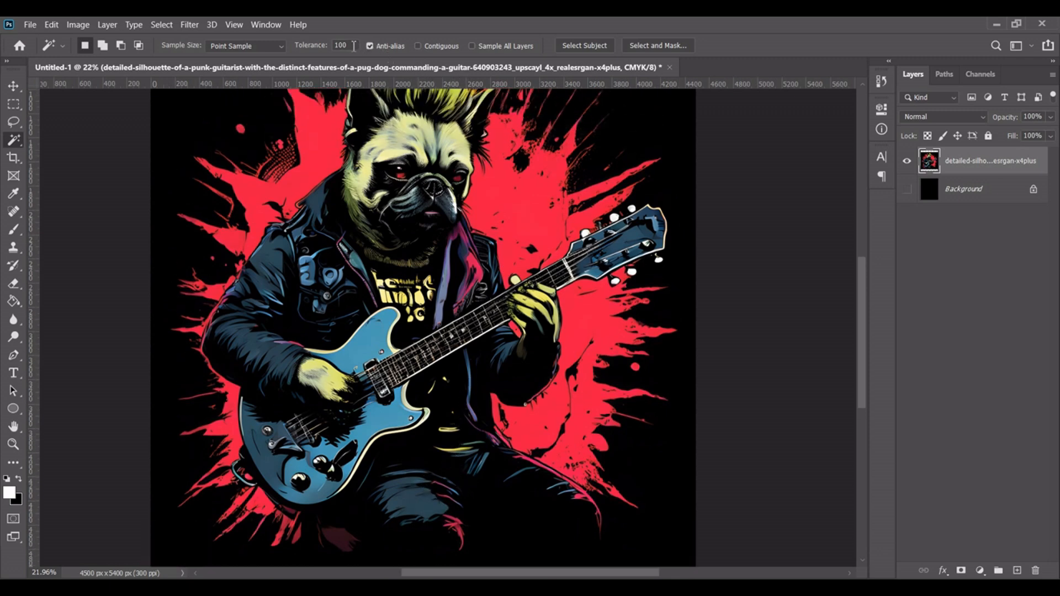
triple_click(340, 46)
type("50")
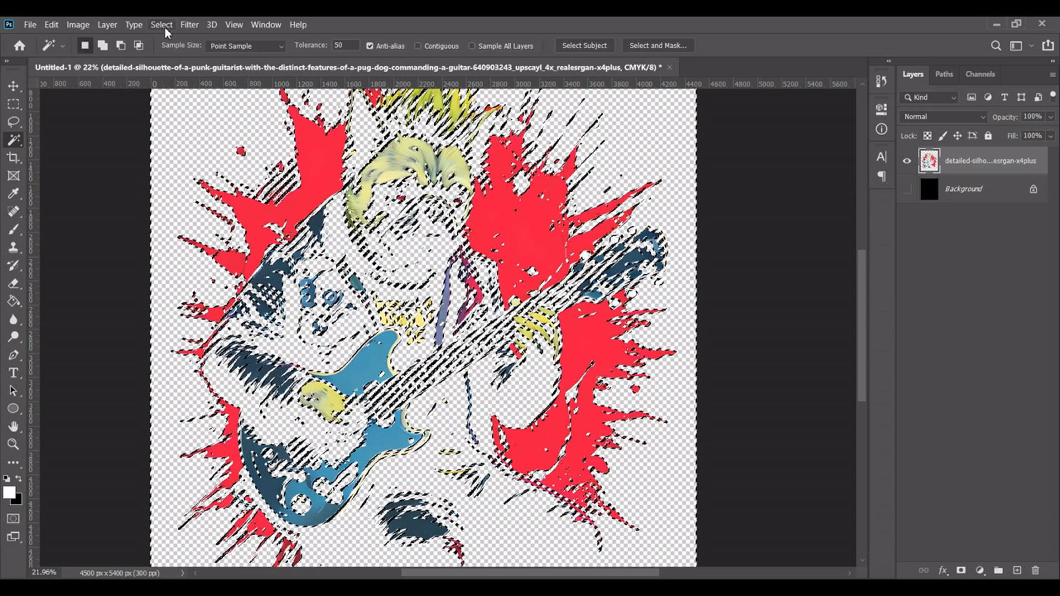
Delete the selected black areas and deselect, leaving the colours on transparency.
left_click(162, 24)
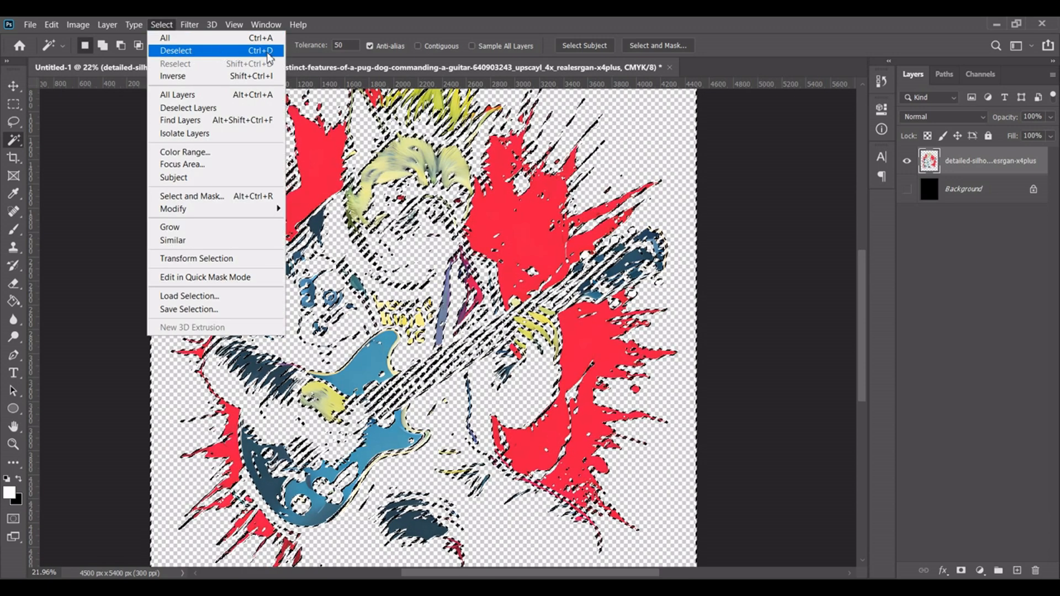
left_click(175, 51)
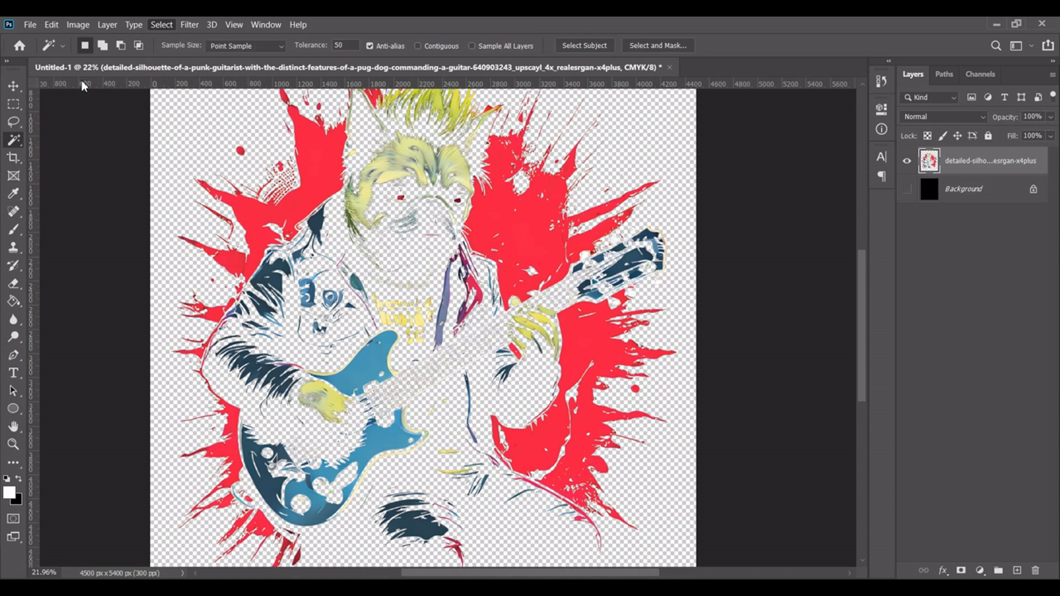
left_click(13, 86)
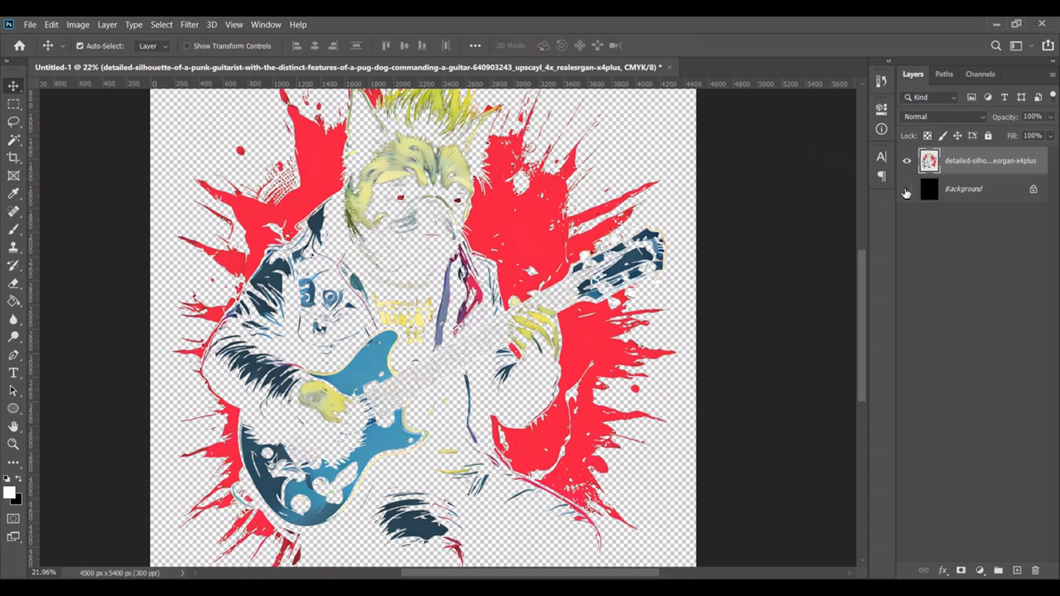
left_click(907, 189)
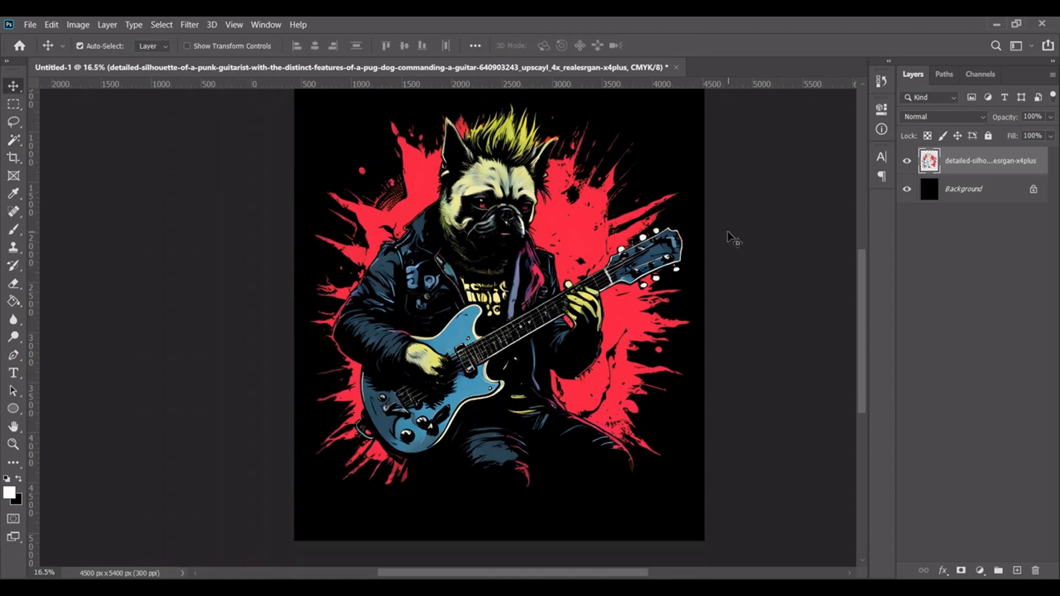
scroll("down", 3)
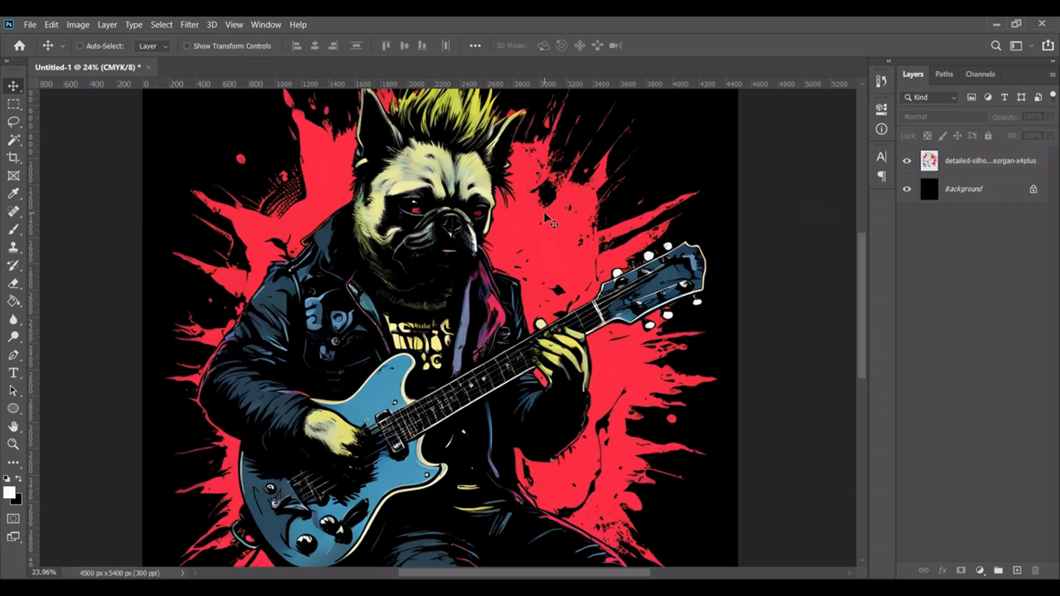
scroll("down", 3)
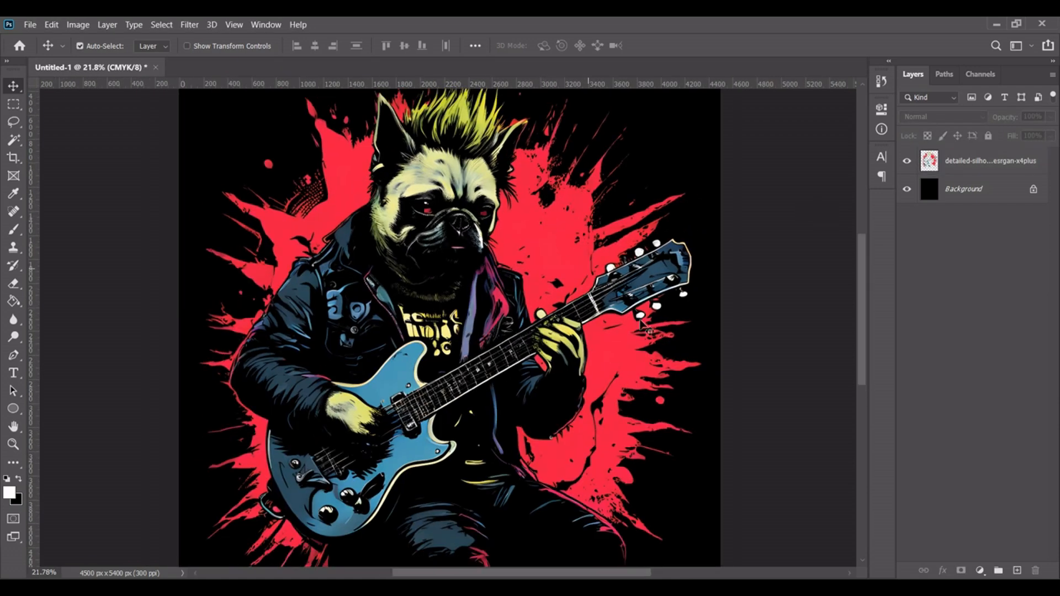
scroll("down", 3)
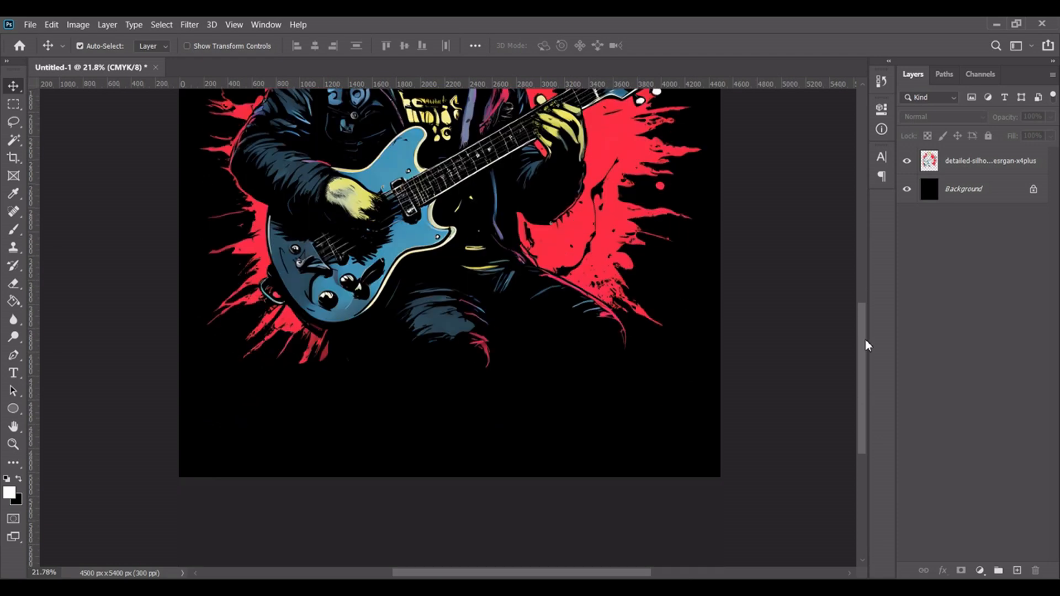
scroll("up", 3)
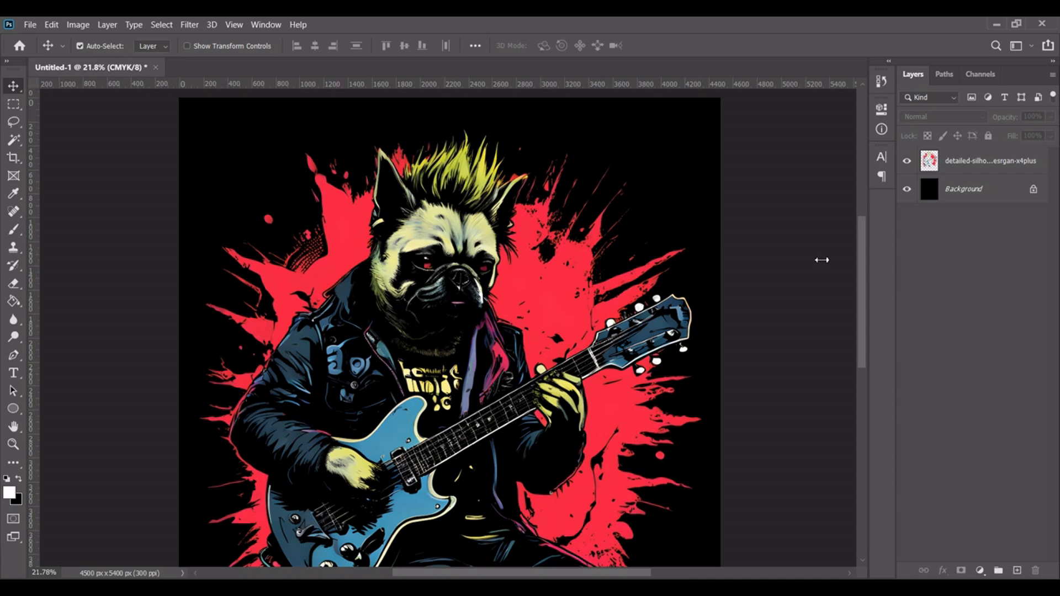
mouse_move(695, 293)
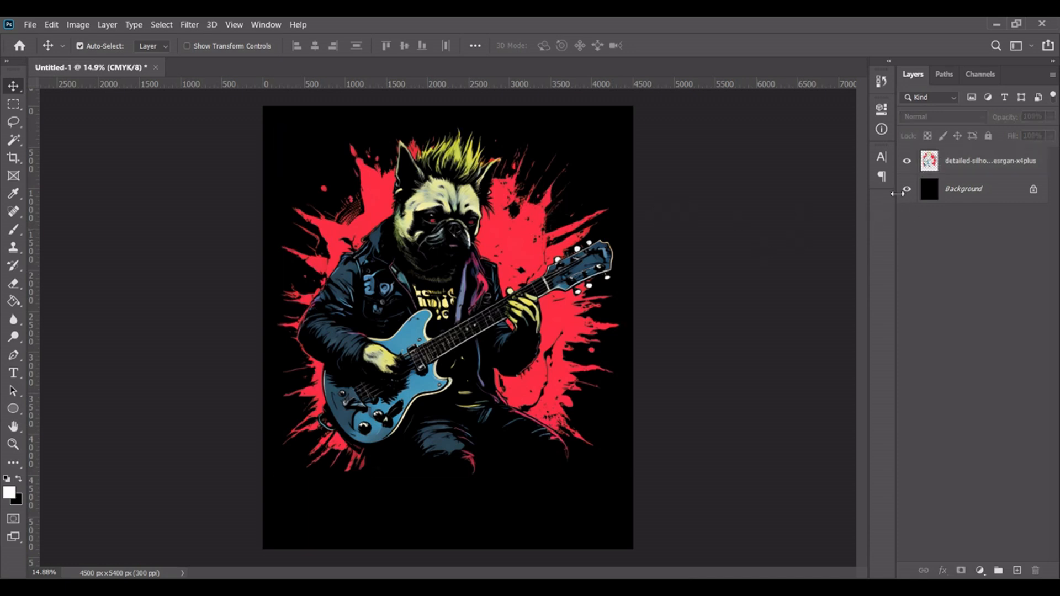
left_click(907, 189)
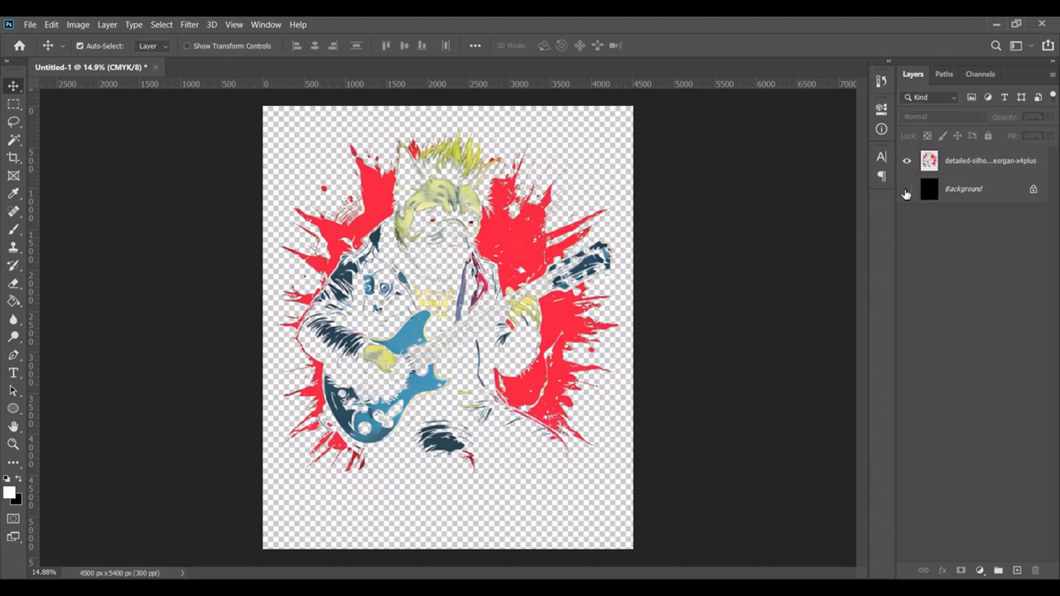